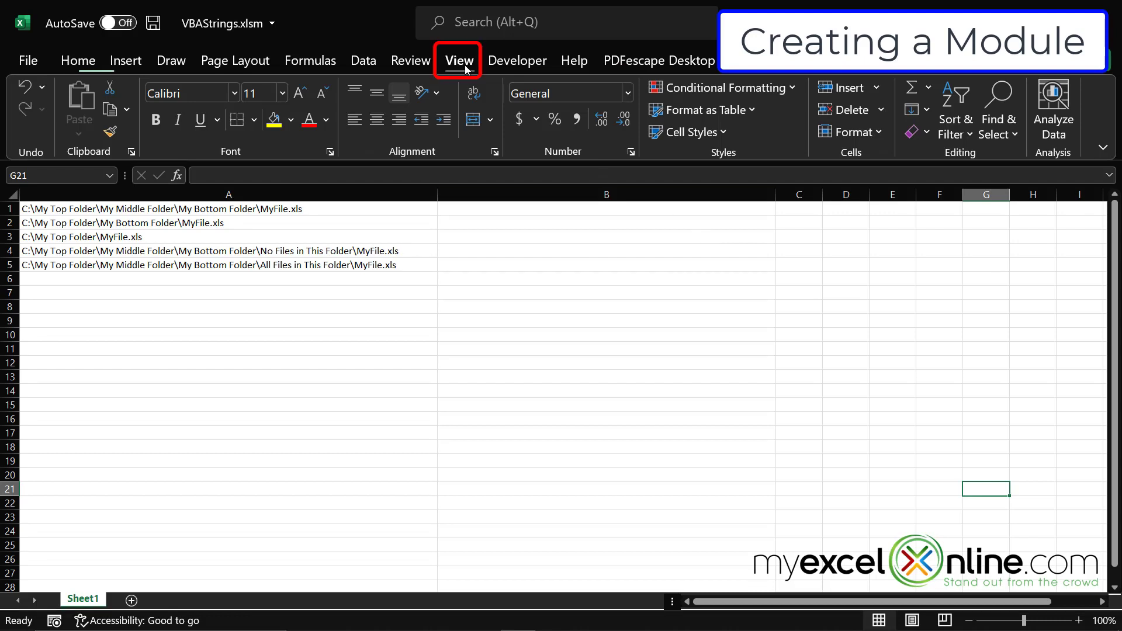
# - Record an empty ParseStrings macro, stop recording, and open it in the VBA editor
pyautogui.click(458, 61)
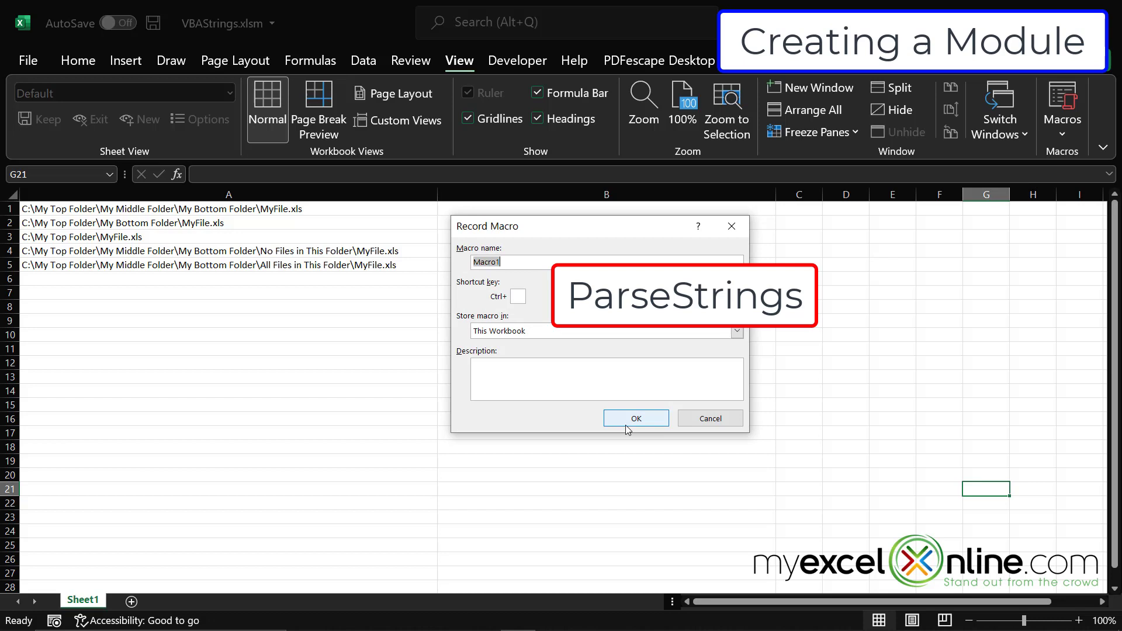
pyautogui.write('ParseStrin')
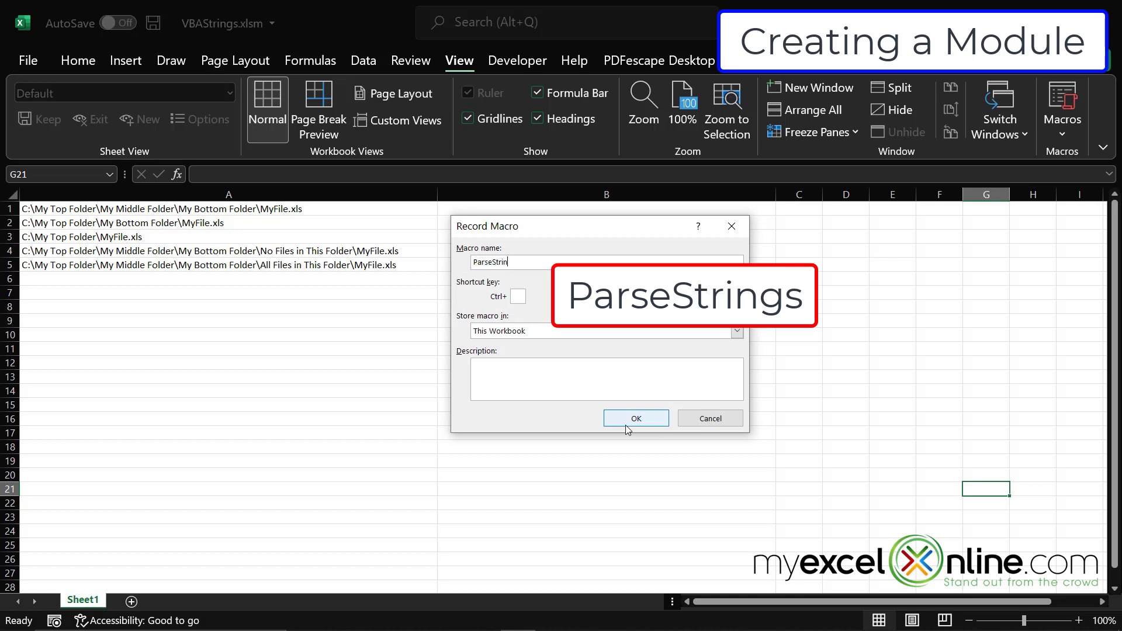
pyautogui.click(636, 418)
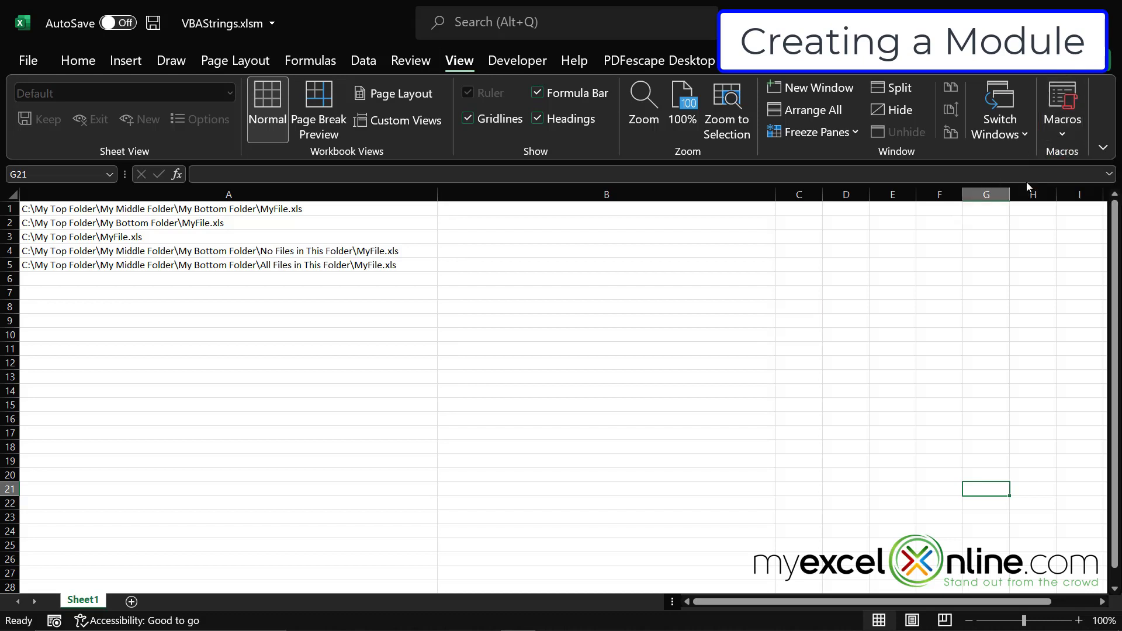
pyautogui.click(1062, 103)
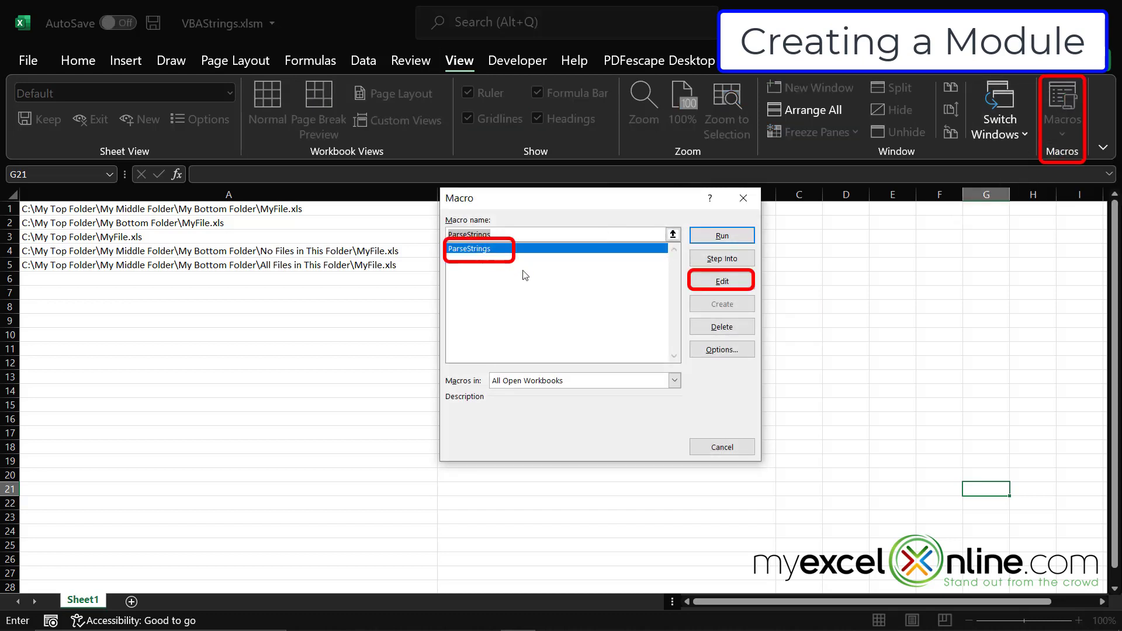
pyautogui.click(722, 280)
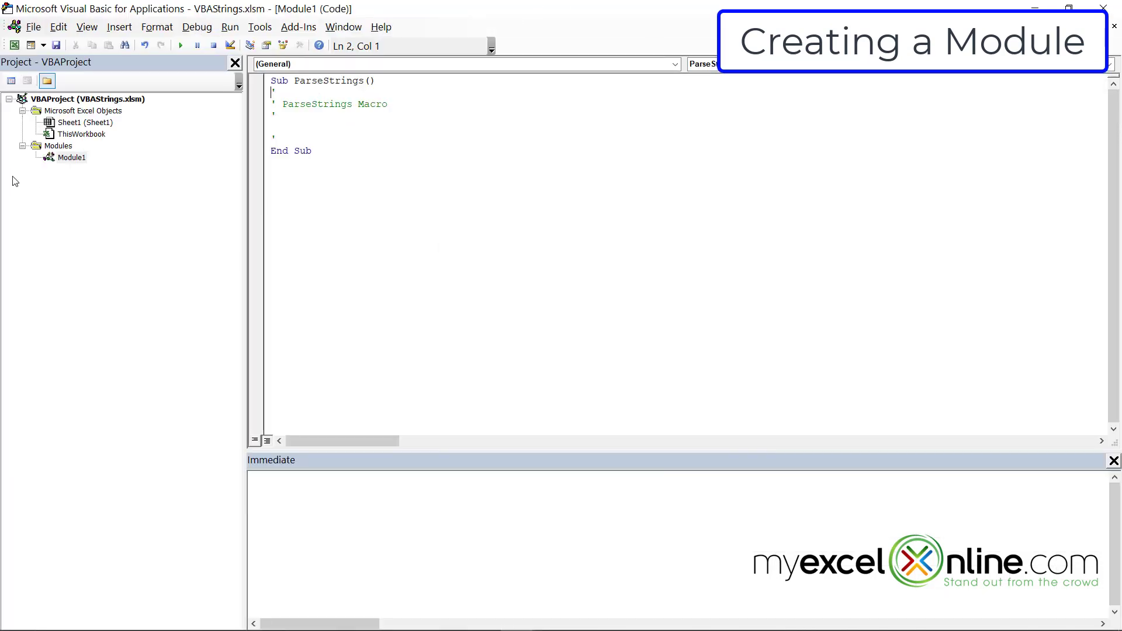
# - Declare strLeft As String and assign it Range("A1")
pyautogui.click(71, 157)
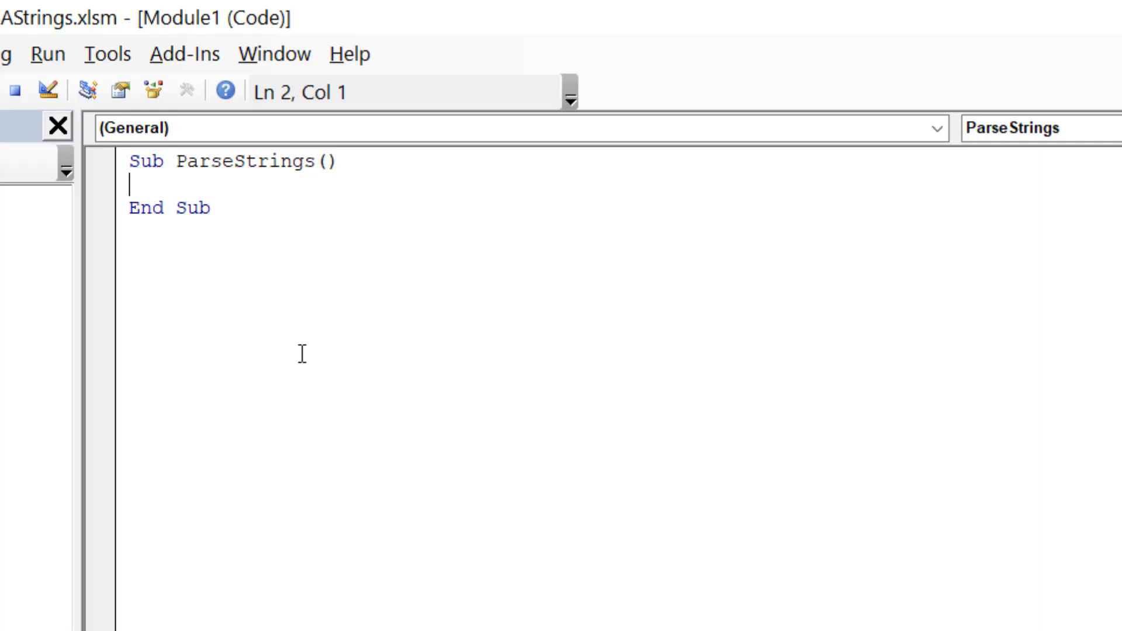
pyautogui.write('dim')
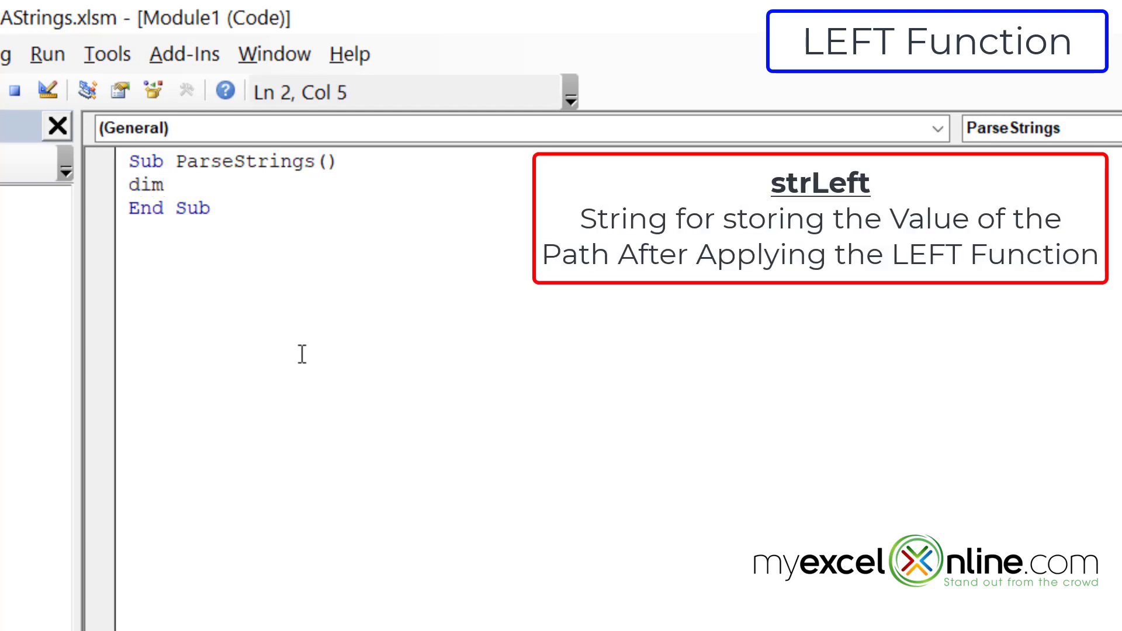
pyautogui.write('strLeft')
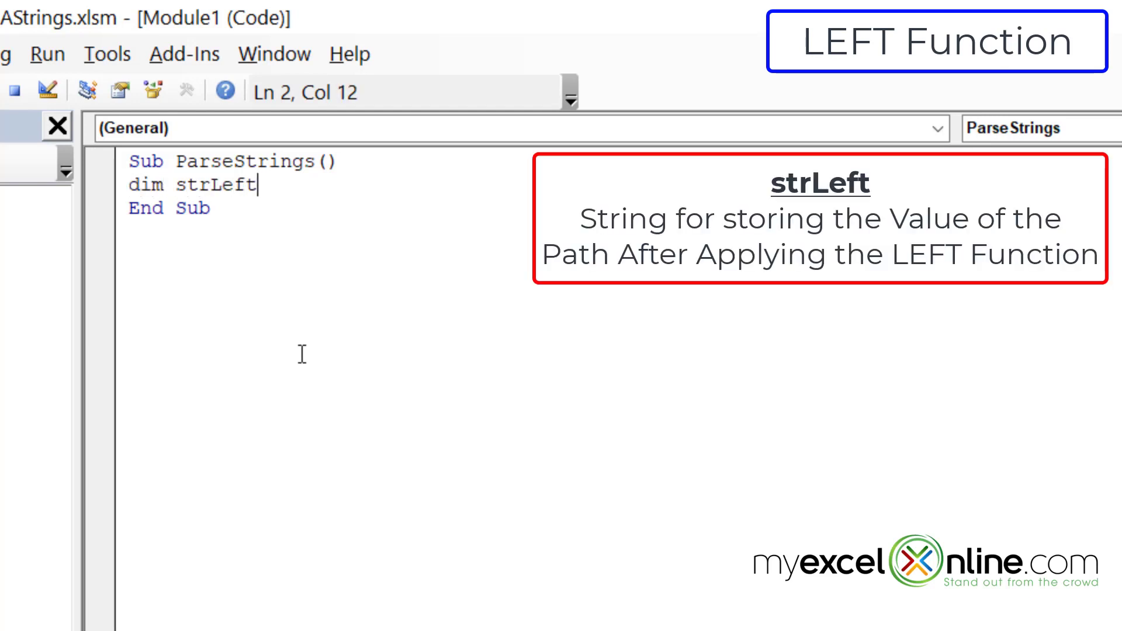
pyautogui.write('As String')
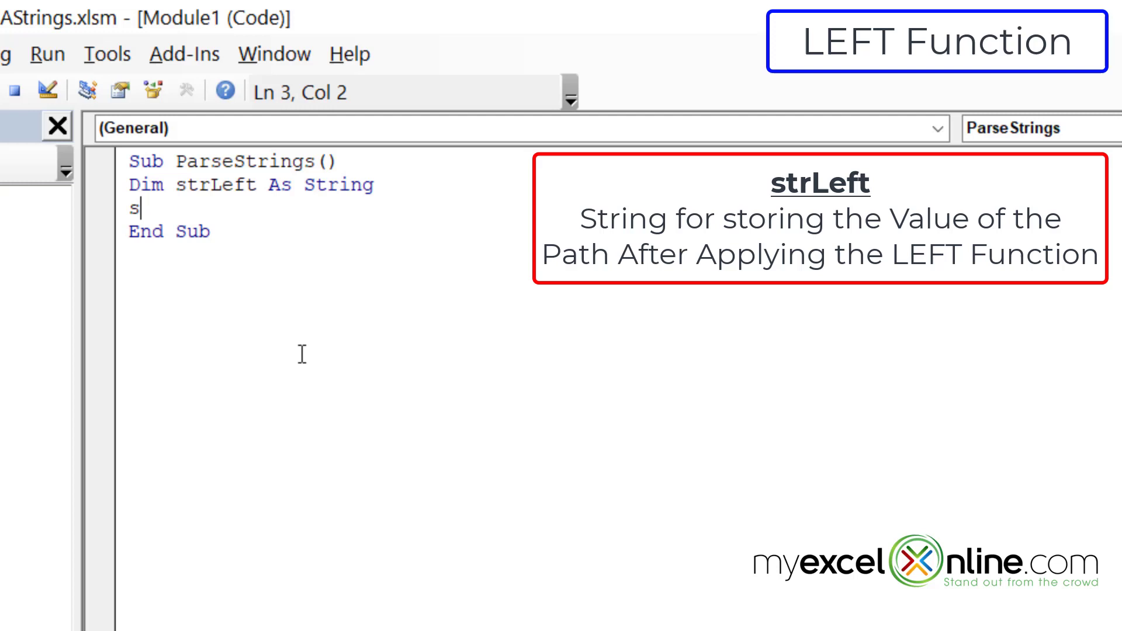
pyautogui.write('trleft=')
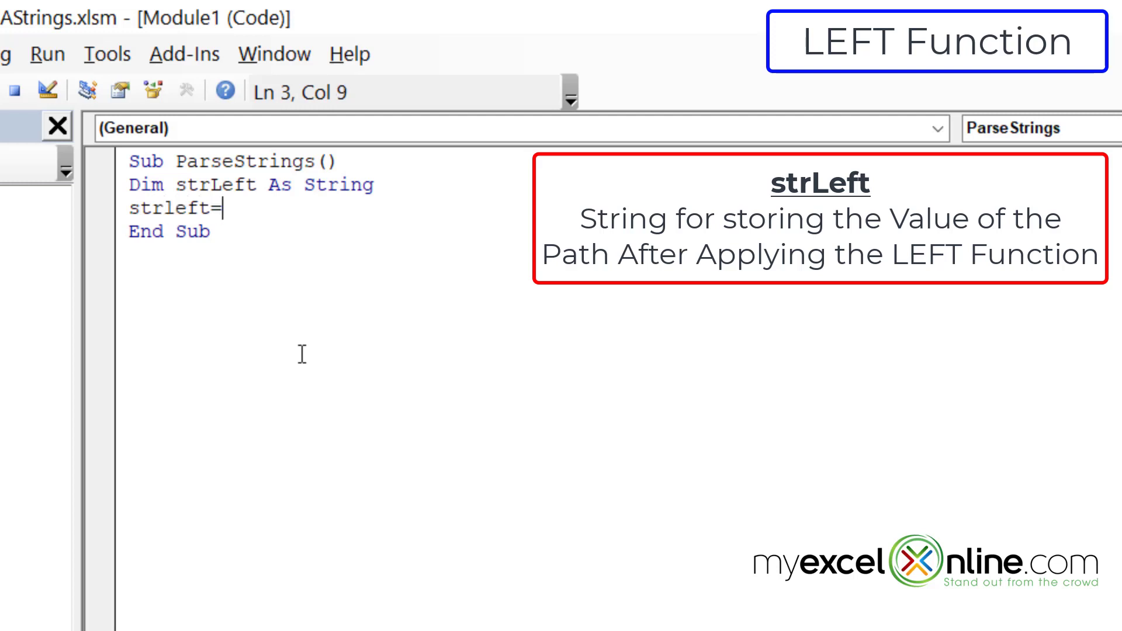
pyautogui.write('range("A1')
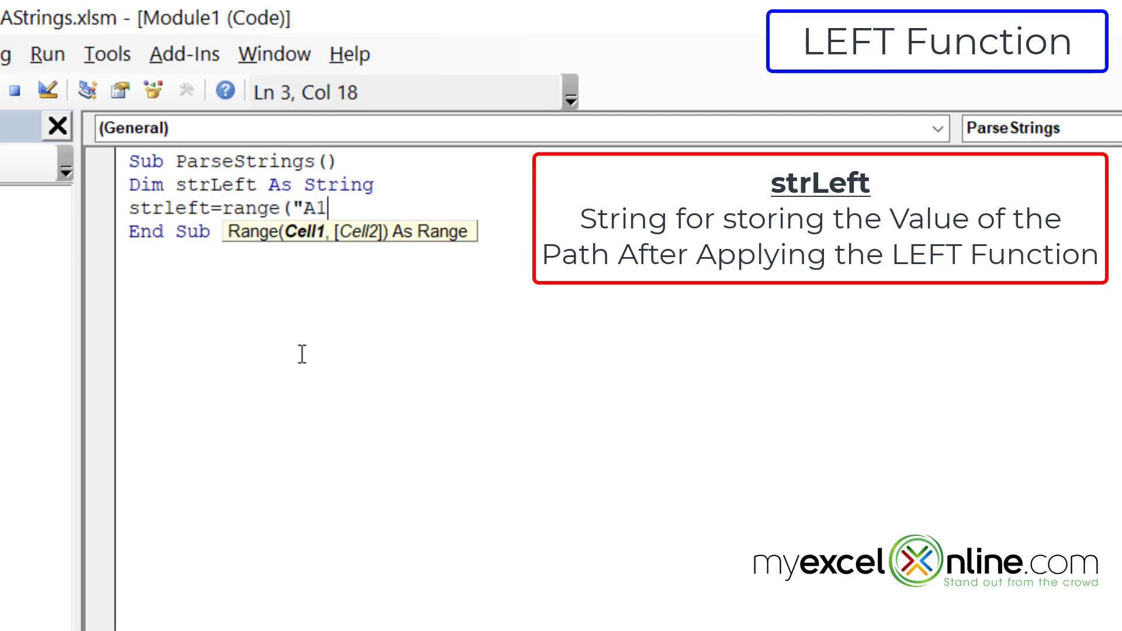
pyautogui.write('")')
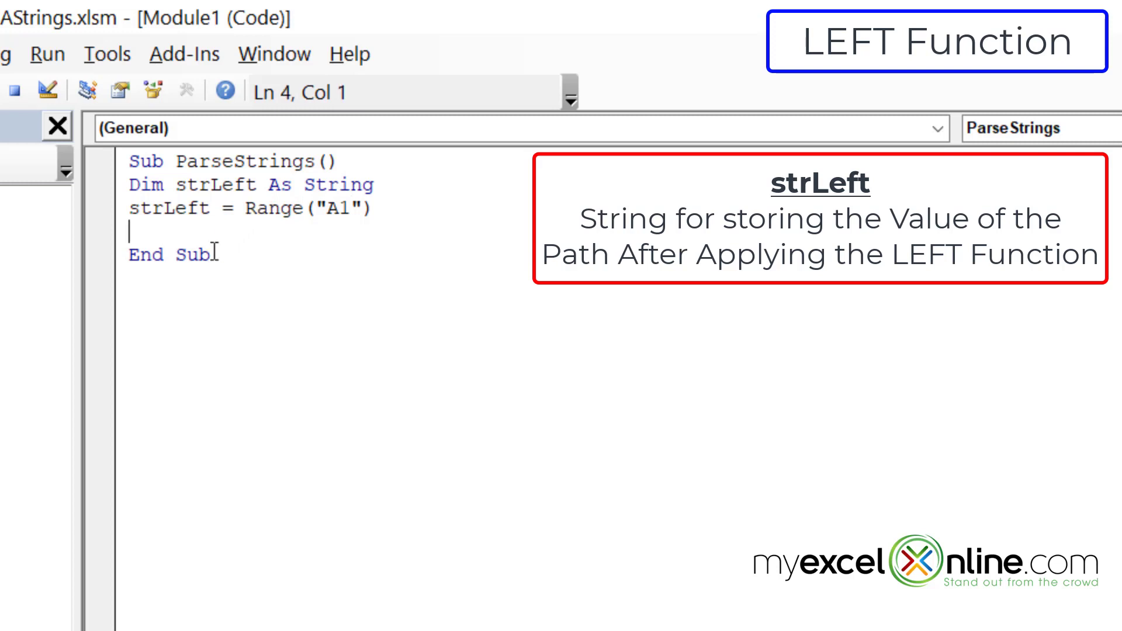
# - Add the line strLeft = Left(strLeft, 10)
pyautogui.write('strleft=')
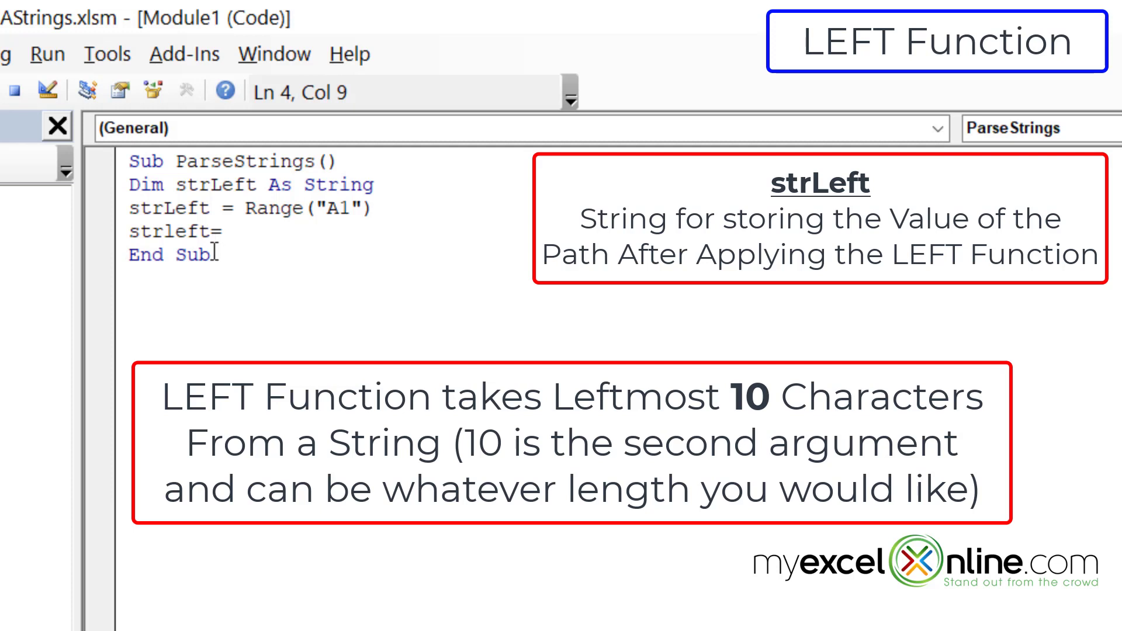
pyautogui.write('left(')
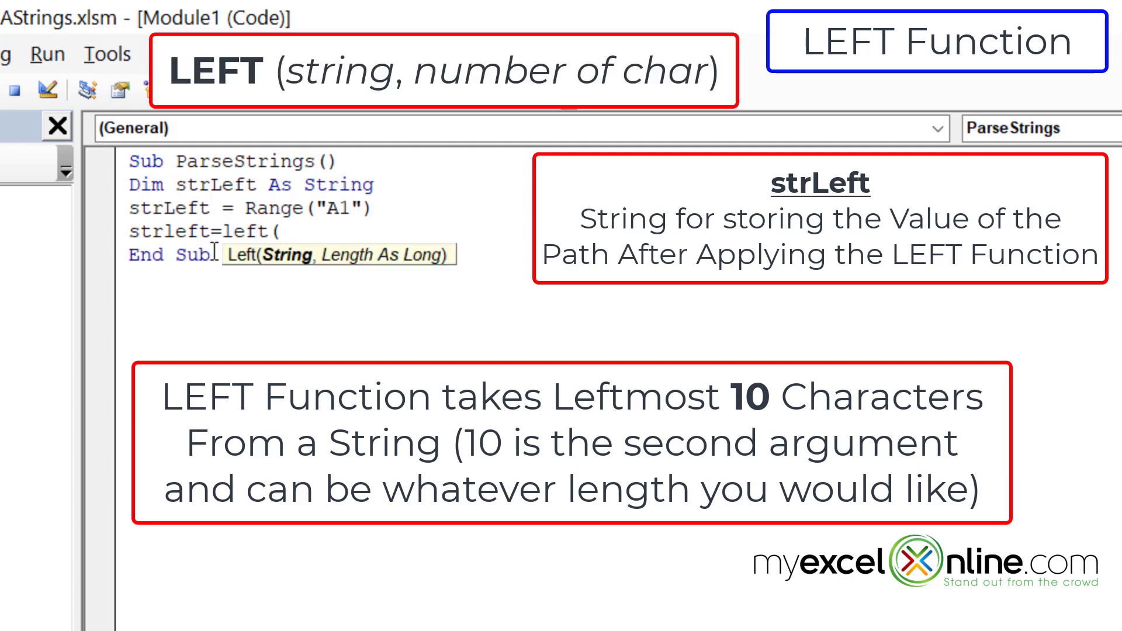
pyautogui.write('strleft')
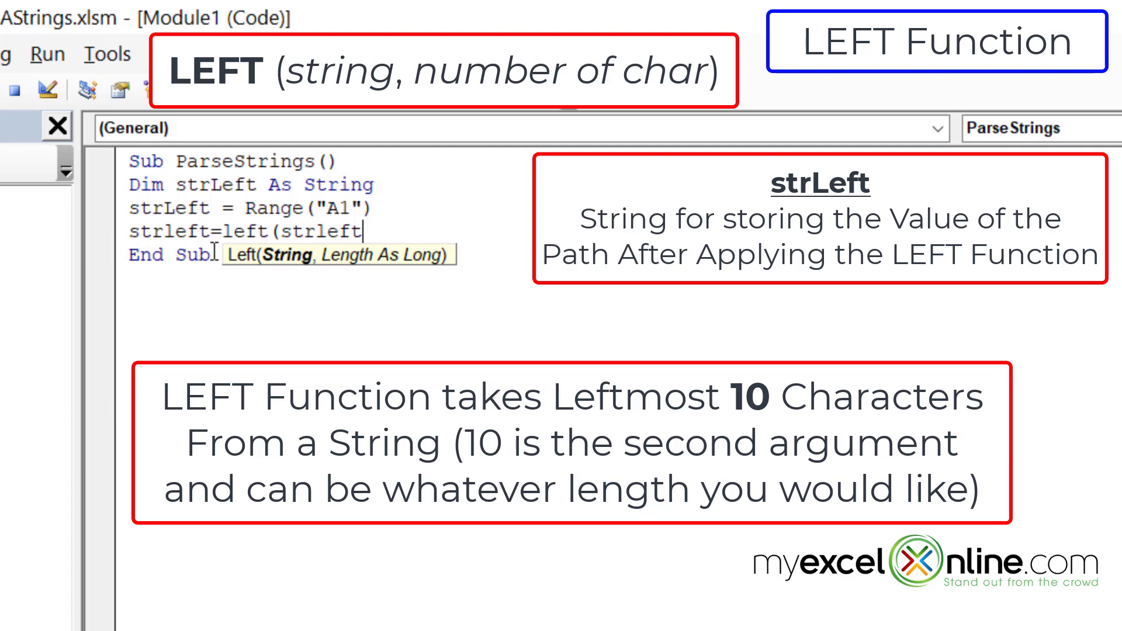
pyautogui.write(',')
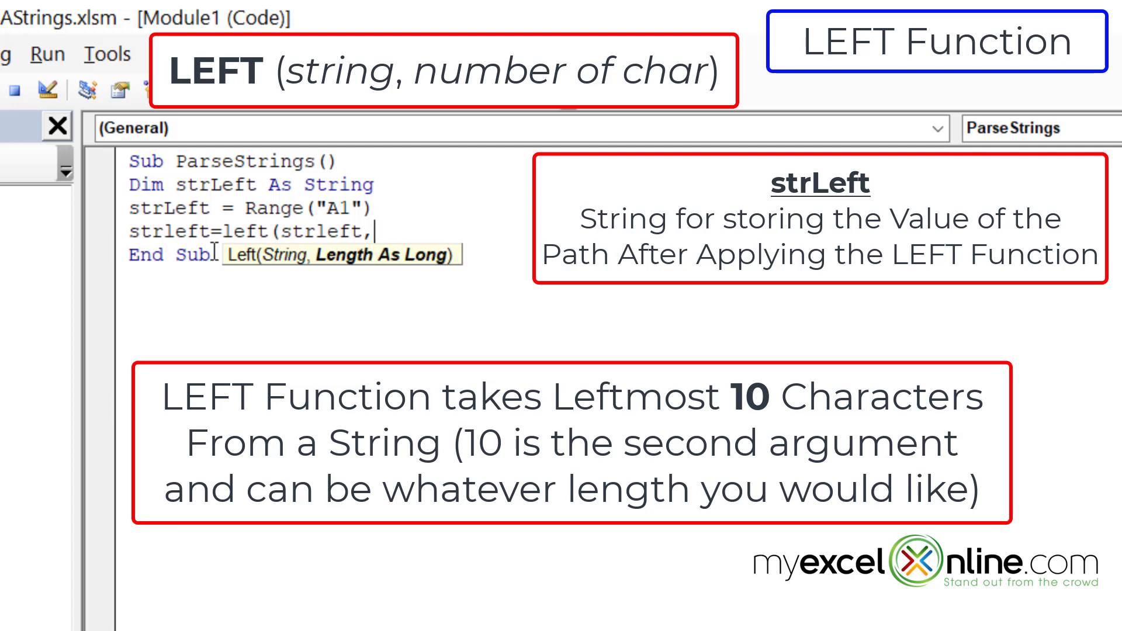
pyautogui.write('10)')
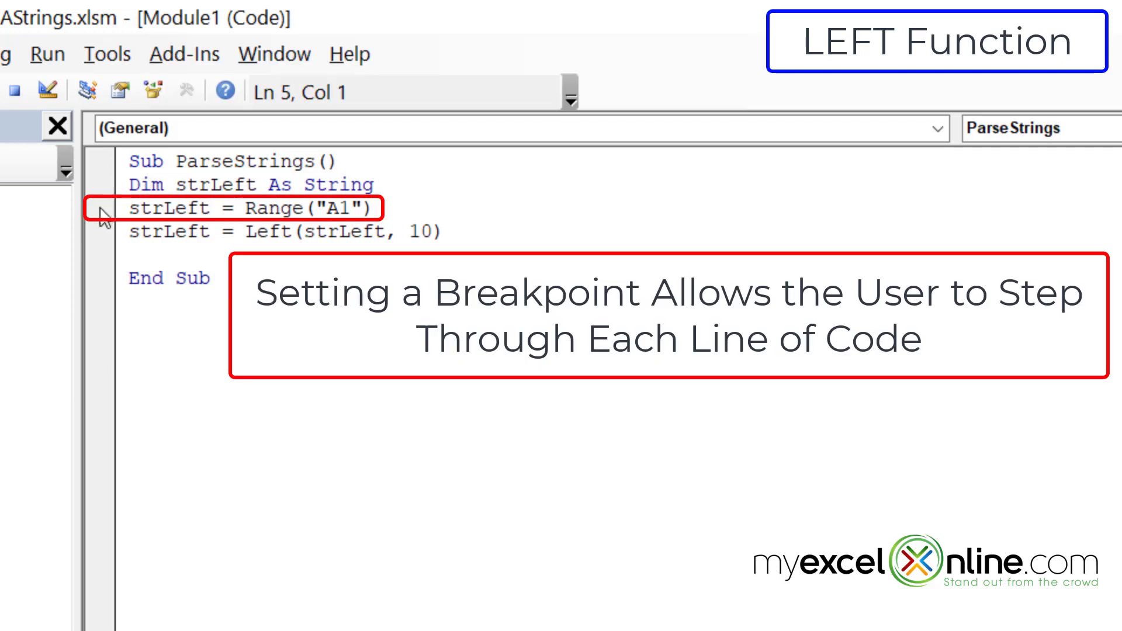
# - Set a breakpoint on the strLeft = Range("A1") line
pyautogui.click(98, 209)
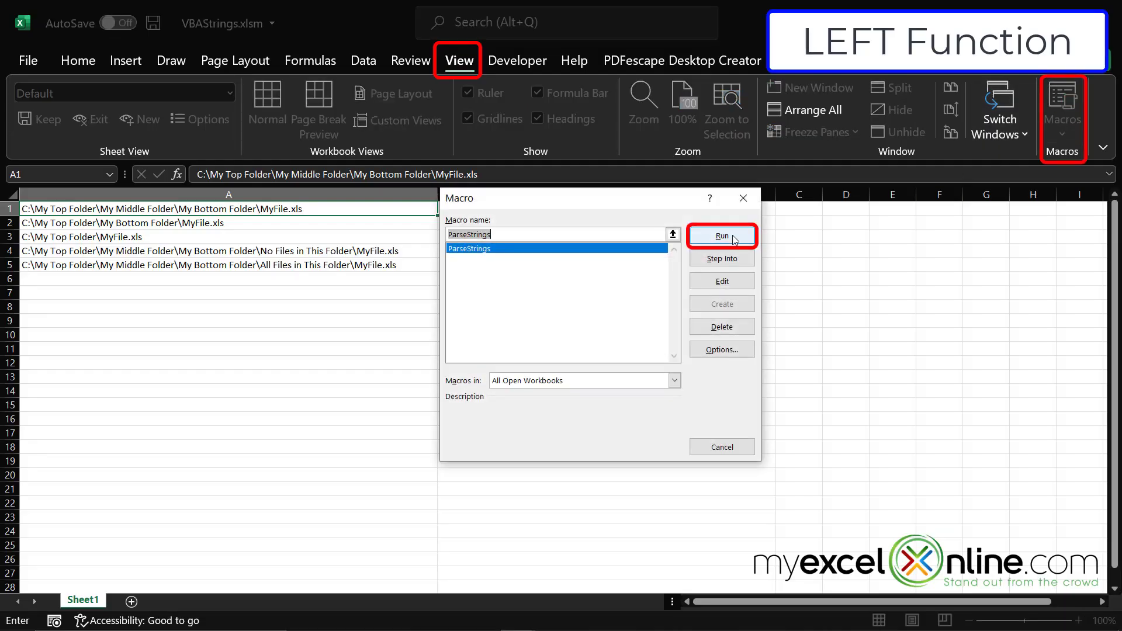
# - Run ParseStrings to the breakpoint, enter ?strleft in the Immediate window, and step two lines
pyautogui.click(722, 235)
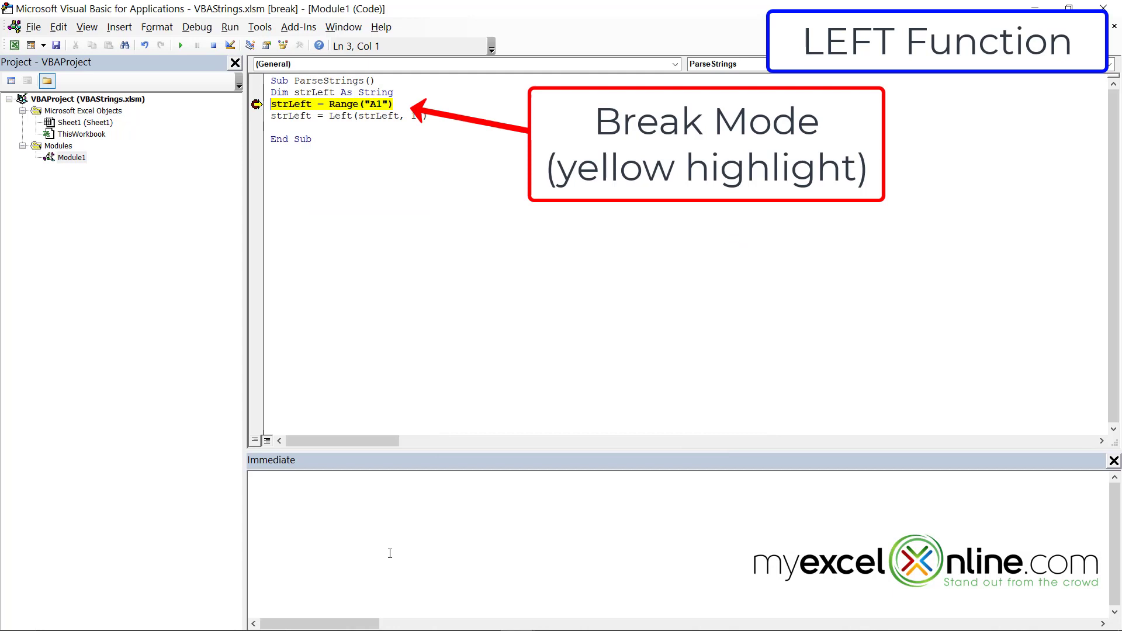
pyautogui.write('?str')
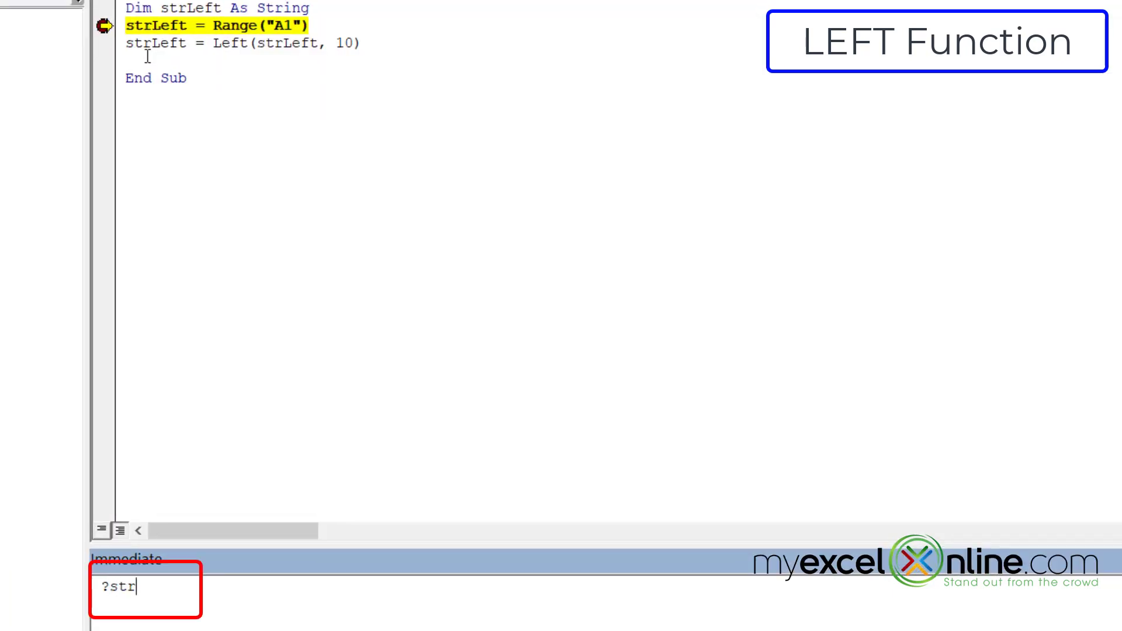
pyautogui.write('left')
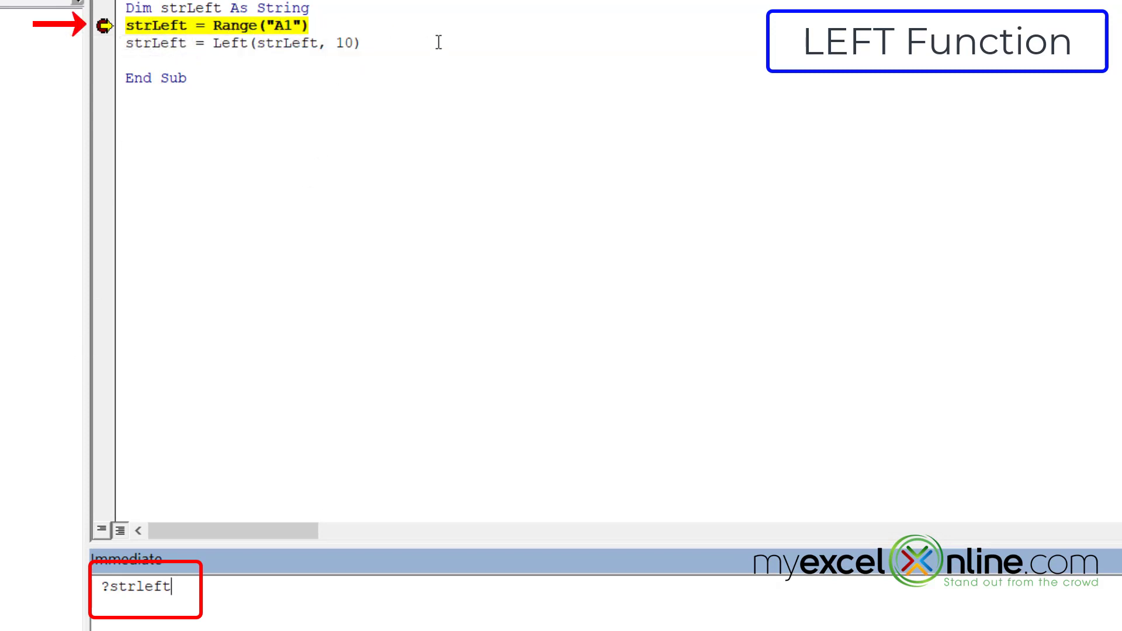
pyautogui.press('F8')
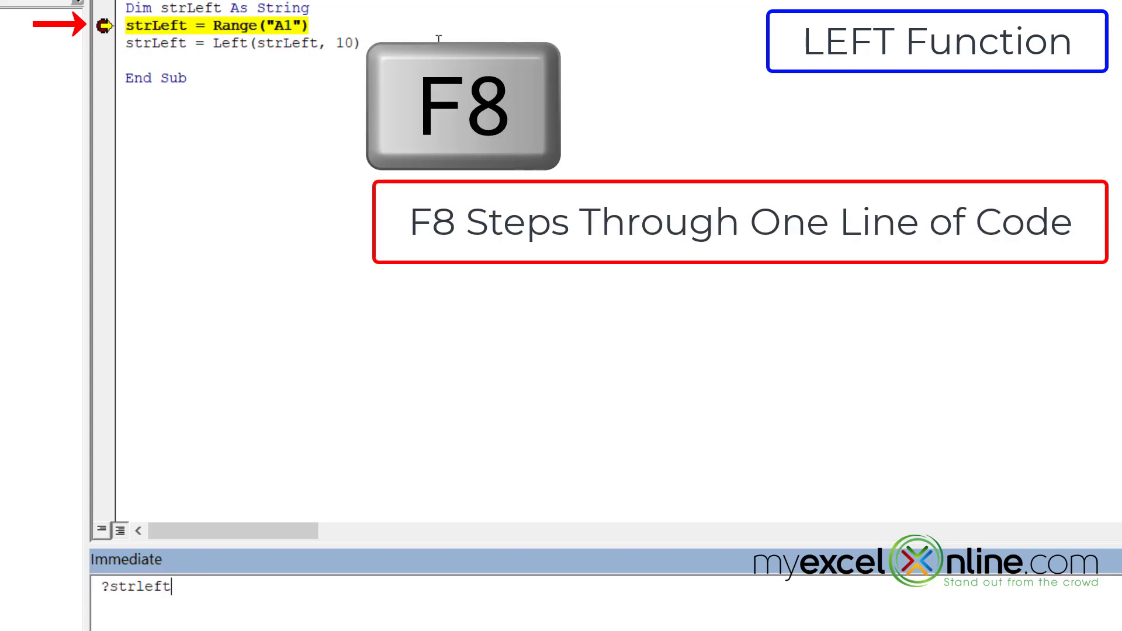
pyautogui.press('F8')
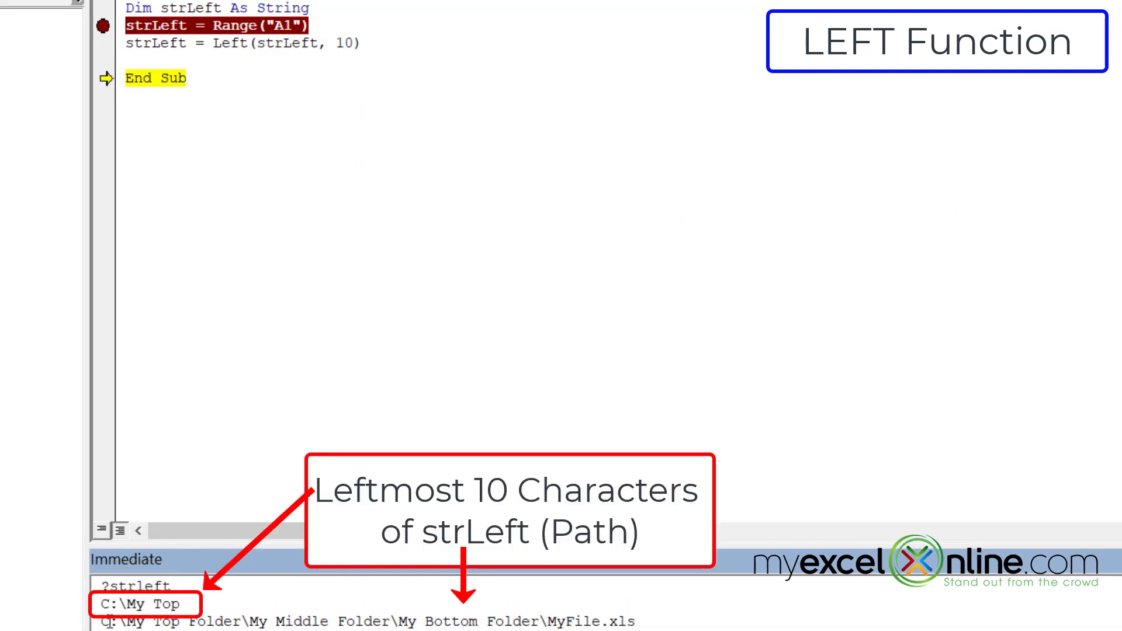
pyautogui.moveTo(562, 608)
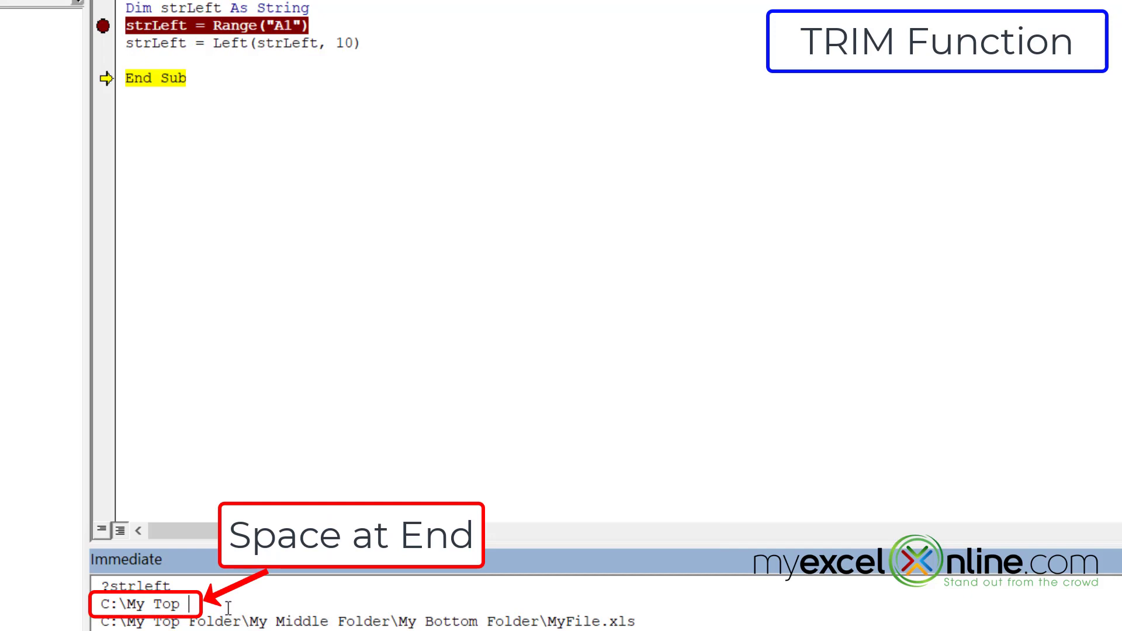
# - Wrap Left in Trim and step through again, confirming strLeft is 'C:\My Top'
pyautogui.press('F8')
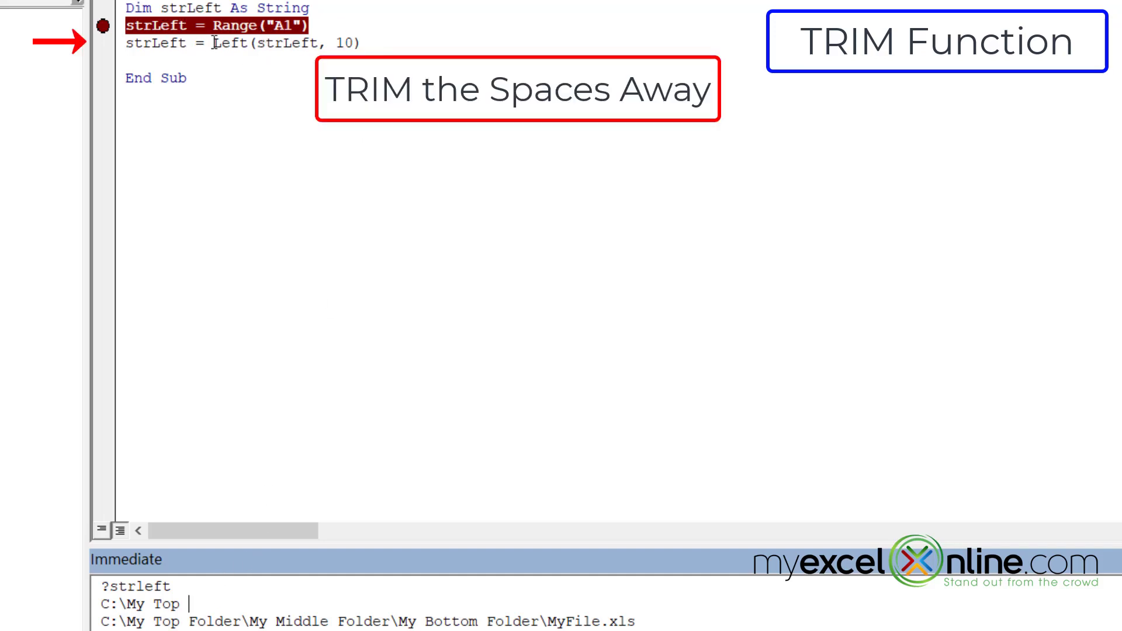
pyautogui.write('trim(')
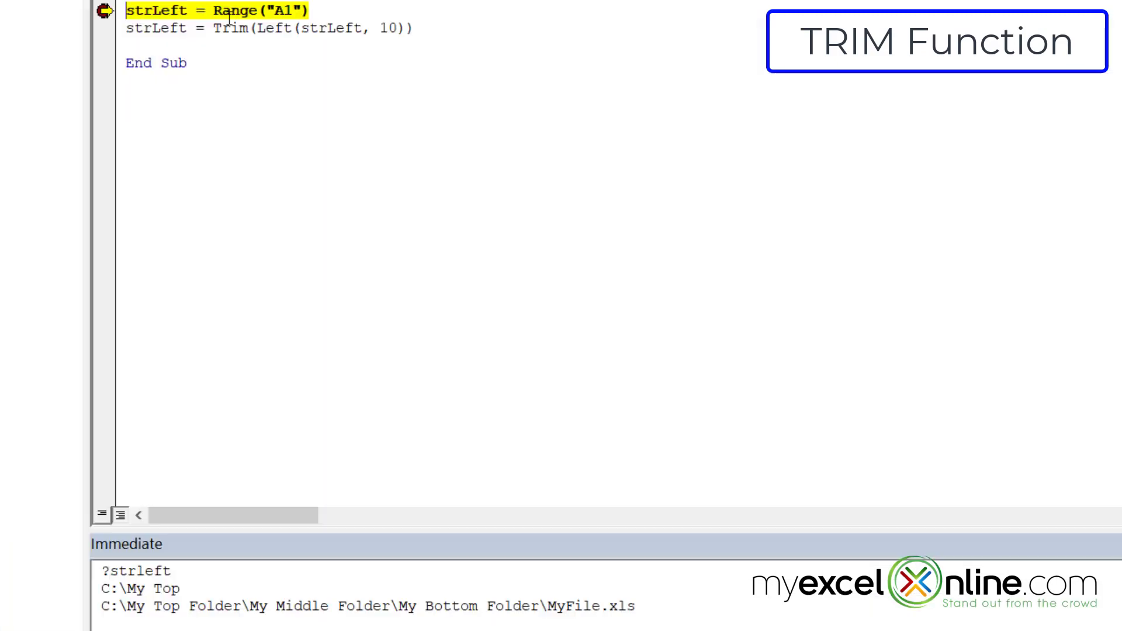
pyautogui.press('F8')
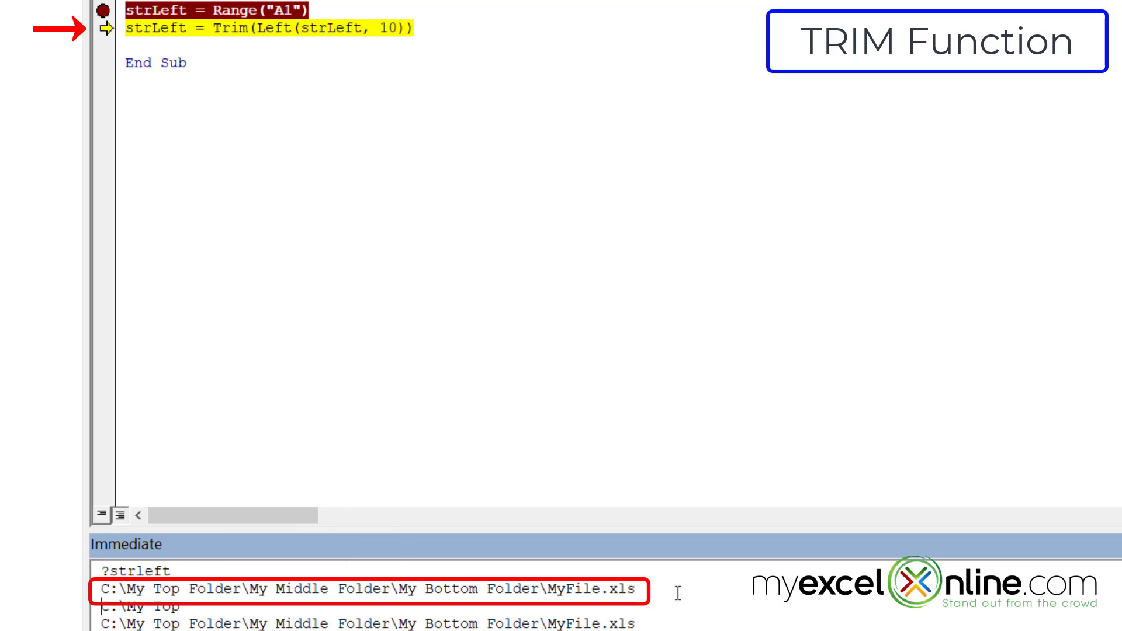
pyautogui.moveTo(656, 569)
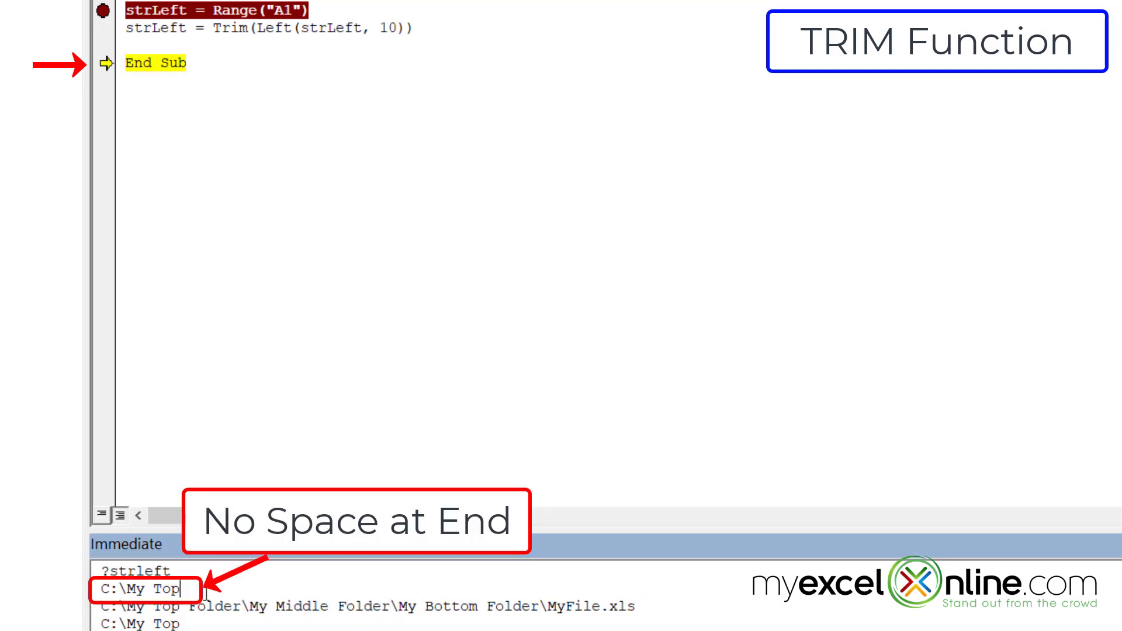
pyautogui.moveTo(614, 332)
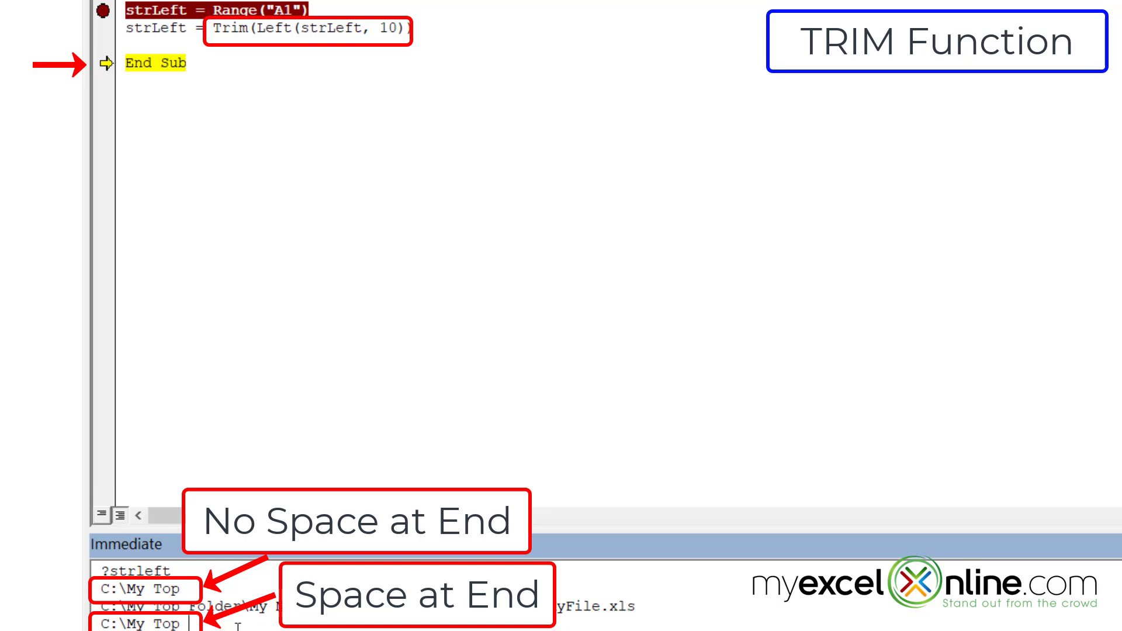
pyautogui.press('F8')
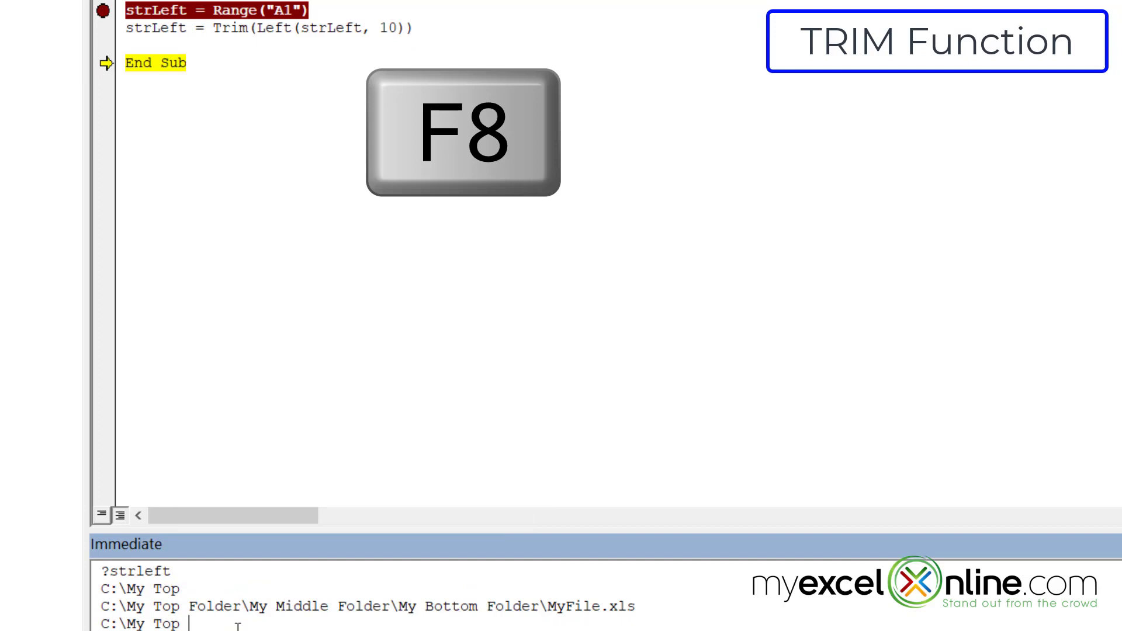
pyautogui.press('F8')
pyautogui.write('dim')
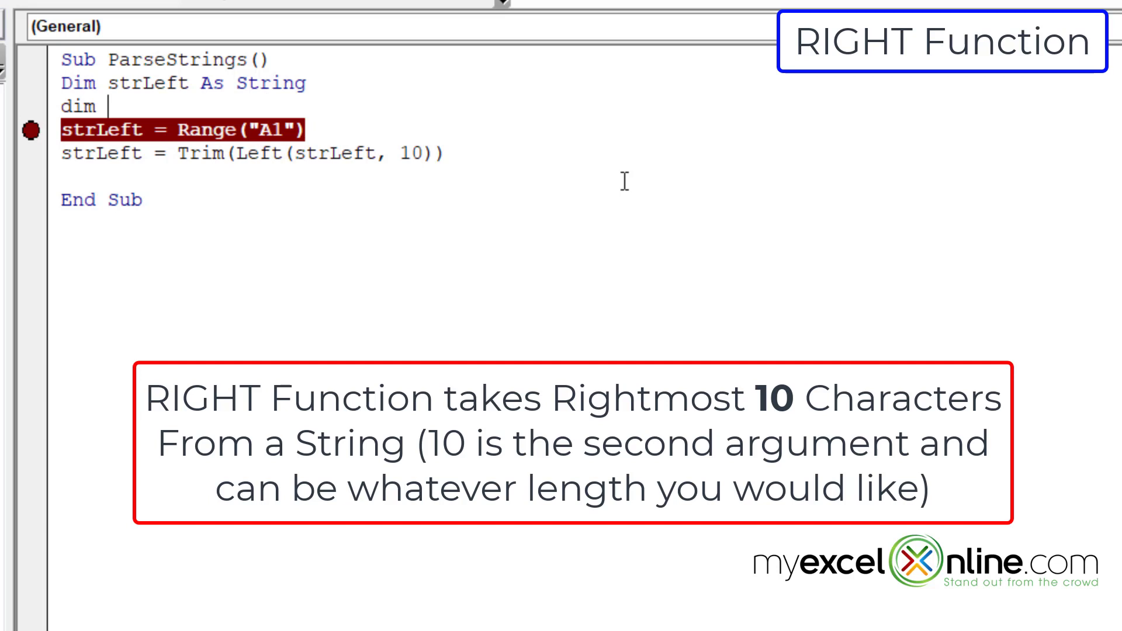
# - Declare strRight As String and copy the strLeft lines to rename for strRight
pyautogui.write('strRight')
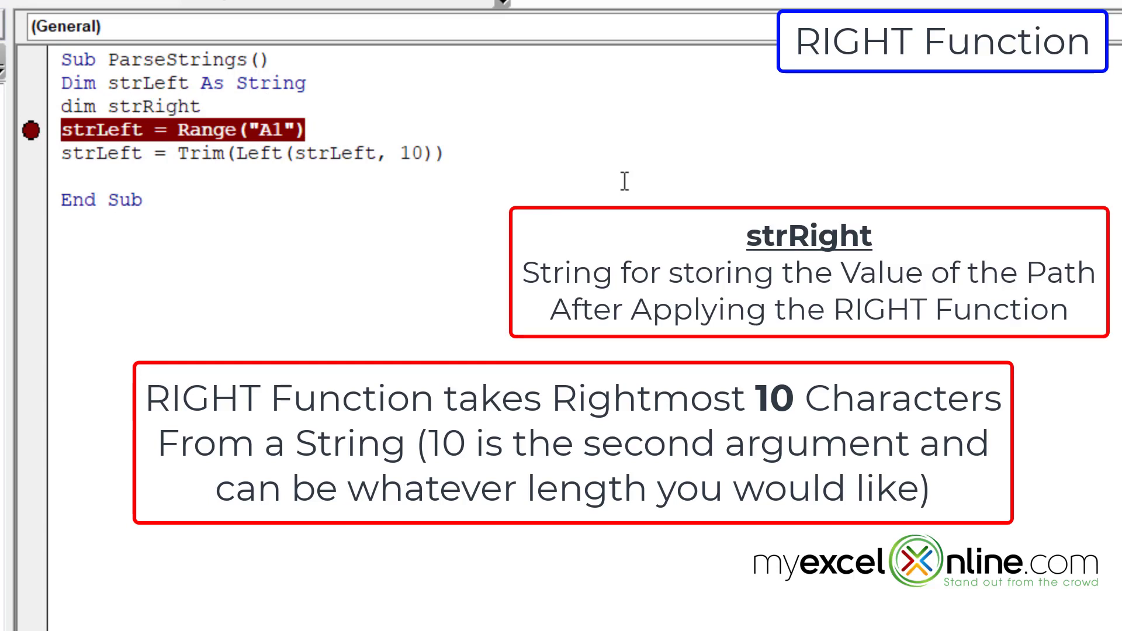
pyautogui.write('As String')
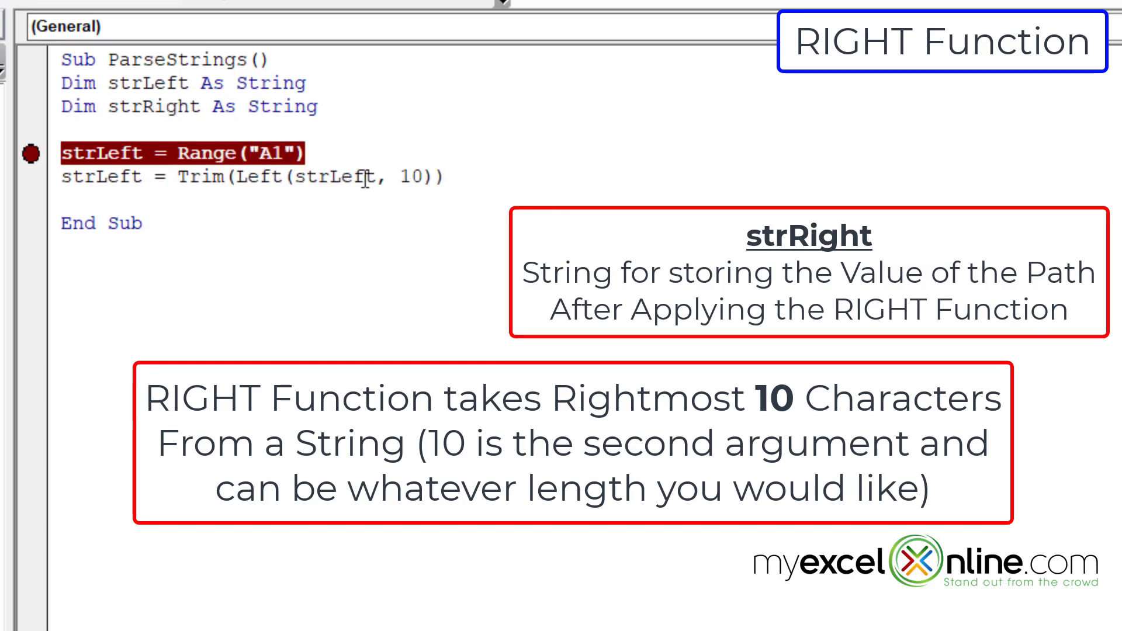
pyautogui.press('Ctrl+c')
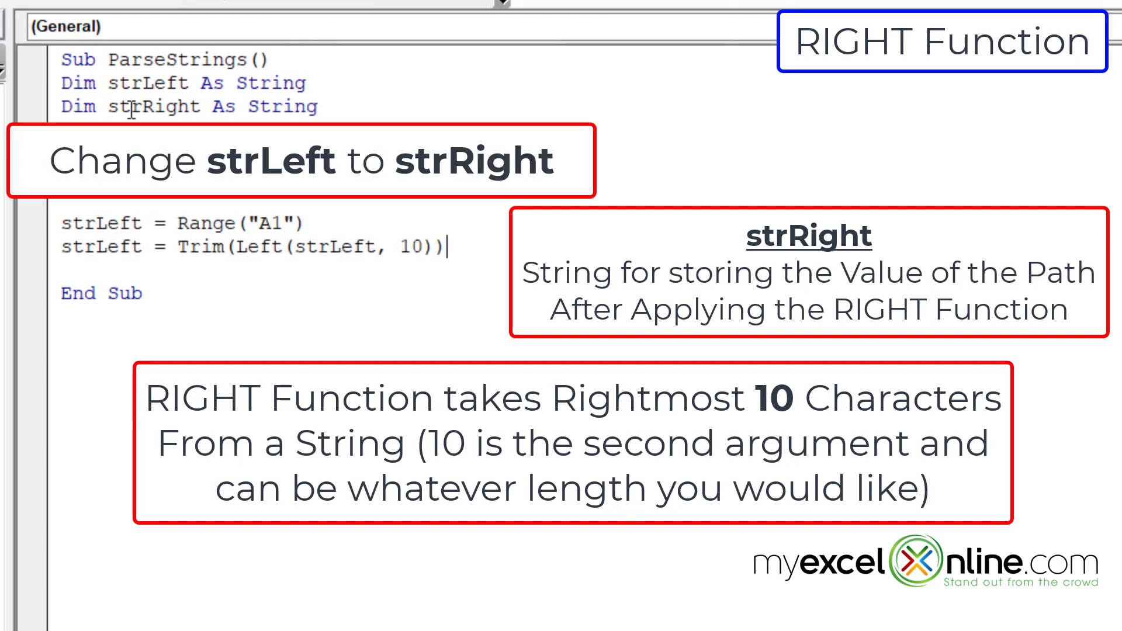
pyautogui.doubleClick(99, 223)
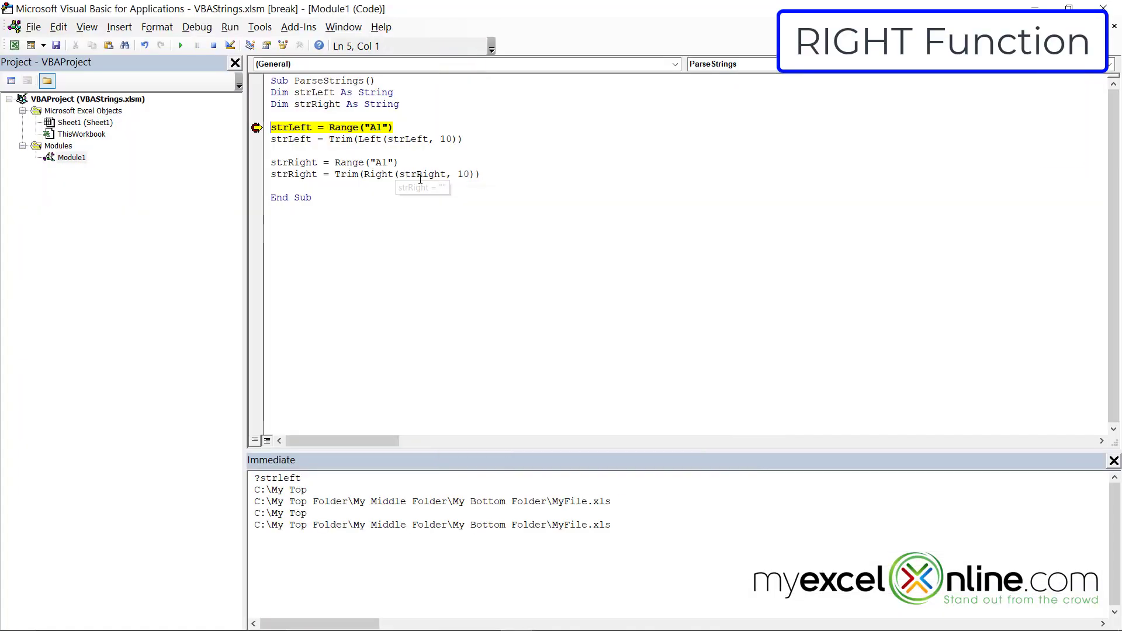
# - Step through the strRight lines, printing ?strright to confirm it becomes 'MyFile.xls'
pyautogui.press('F8')
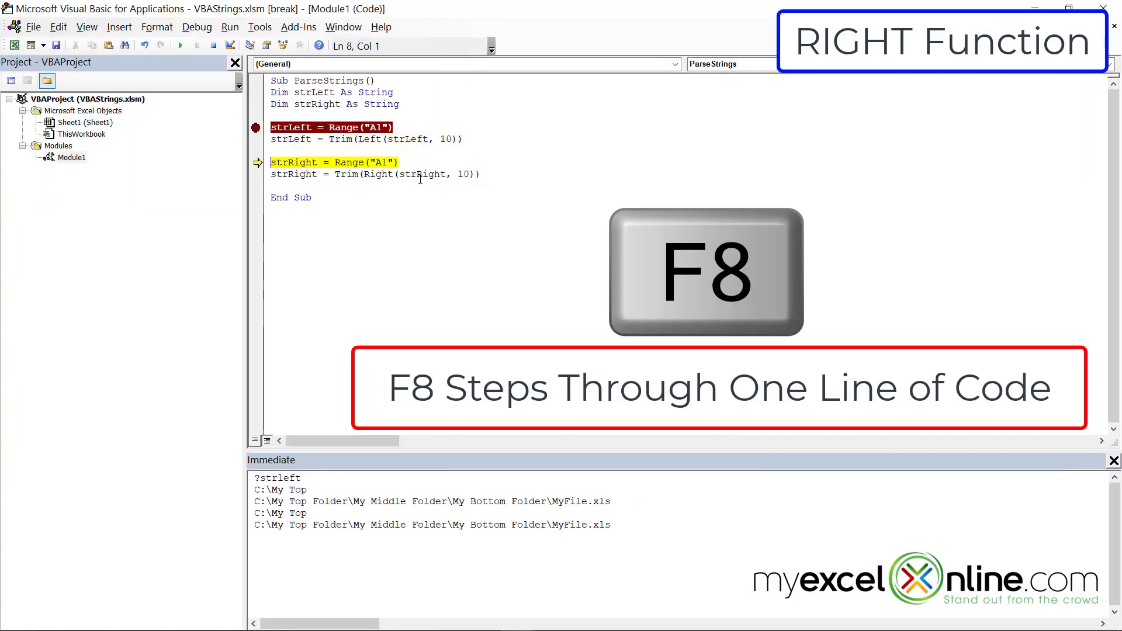
pyautogui.press('F8')
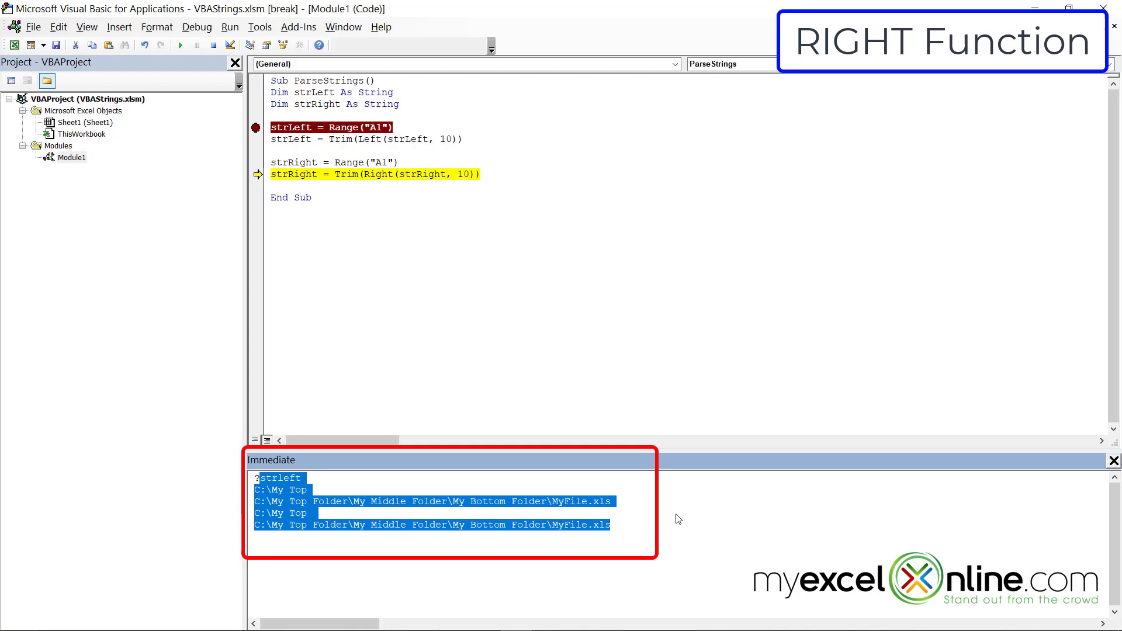
pyautogui.write('?s')
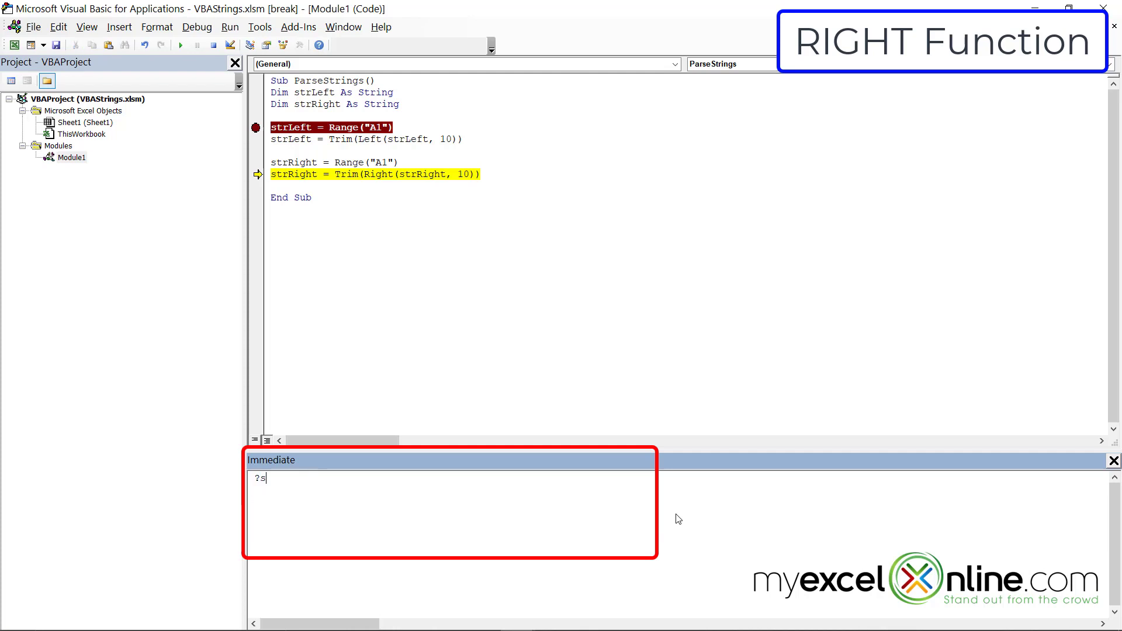
pyautogui.write('trright')
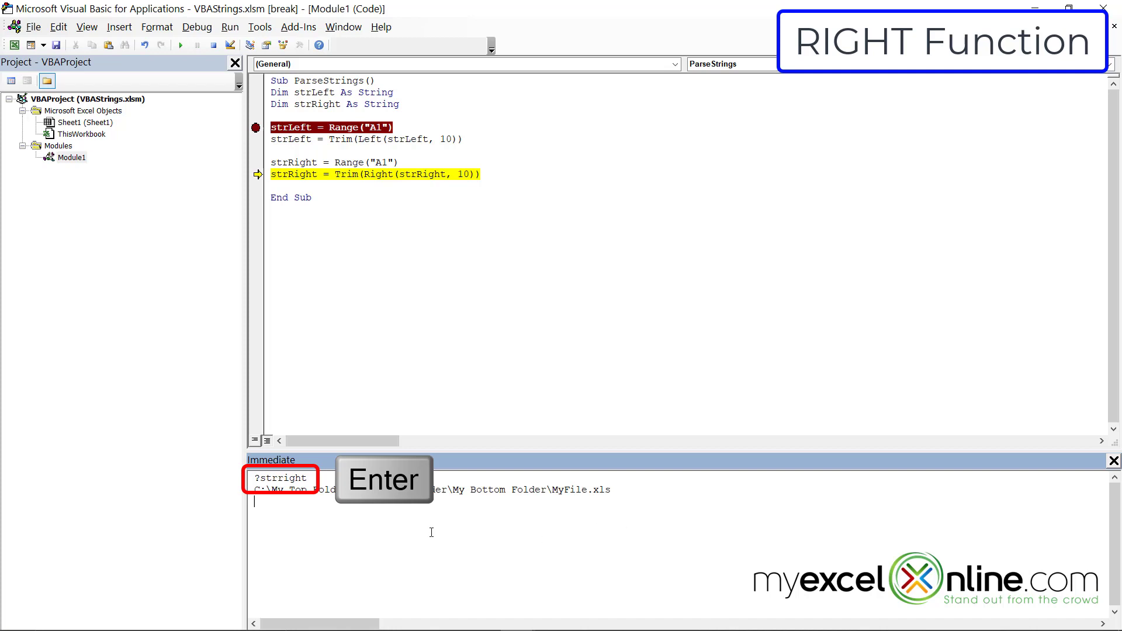
pyautogui.press('Enter')
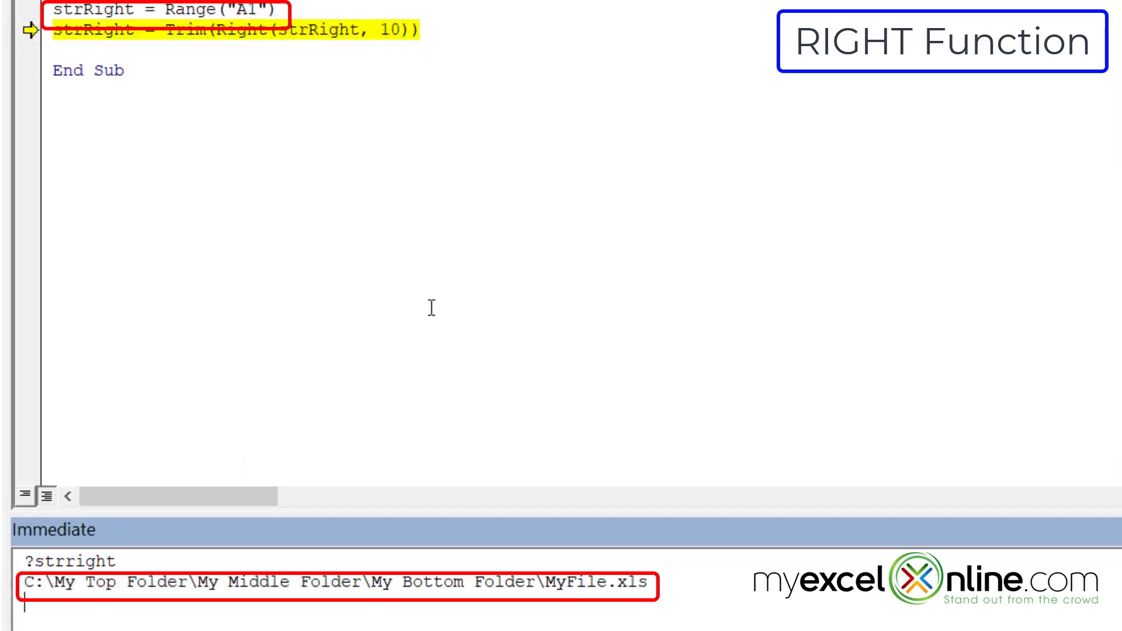
pyautogui.press('F8')
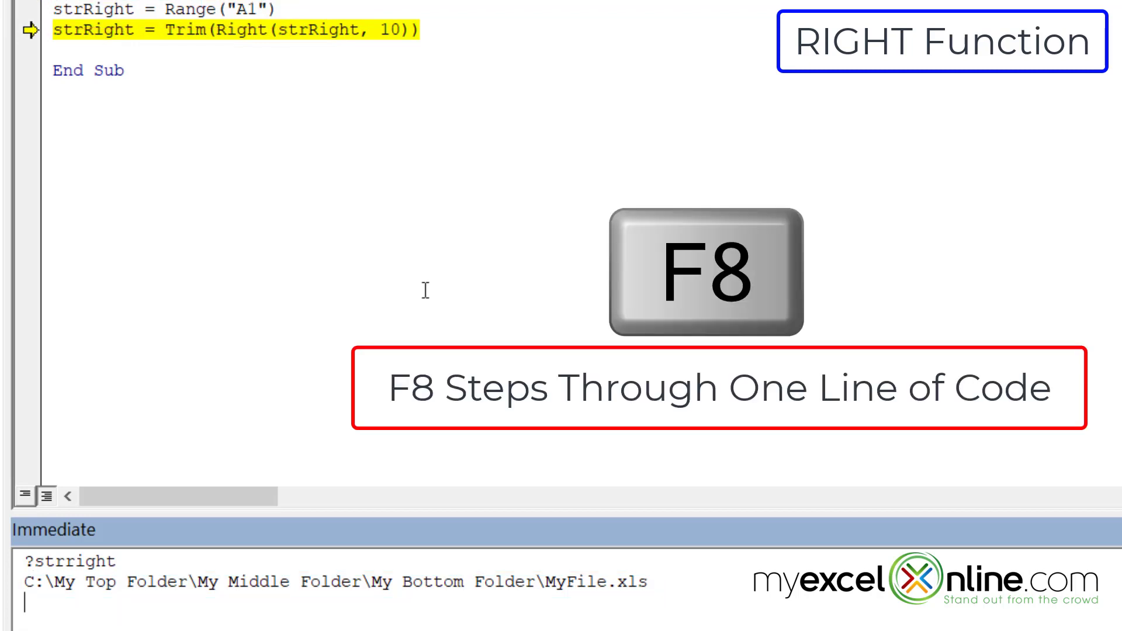
pyautogui.press('F8')
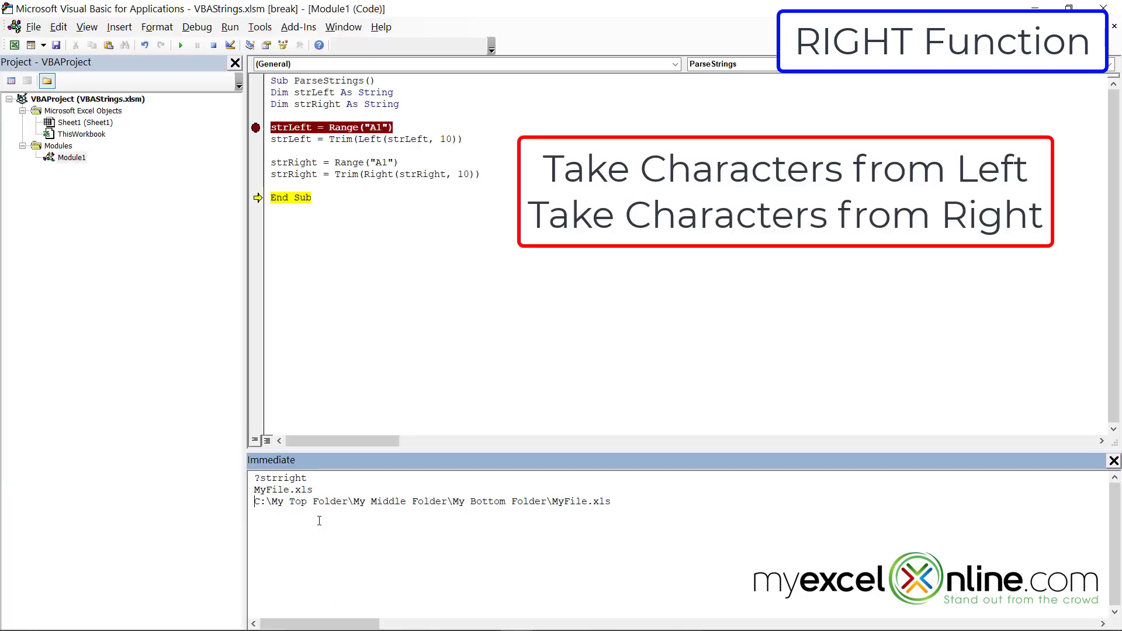
pyautogui.moveTo(311, 524)
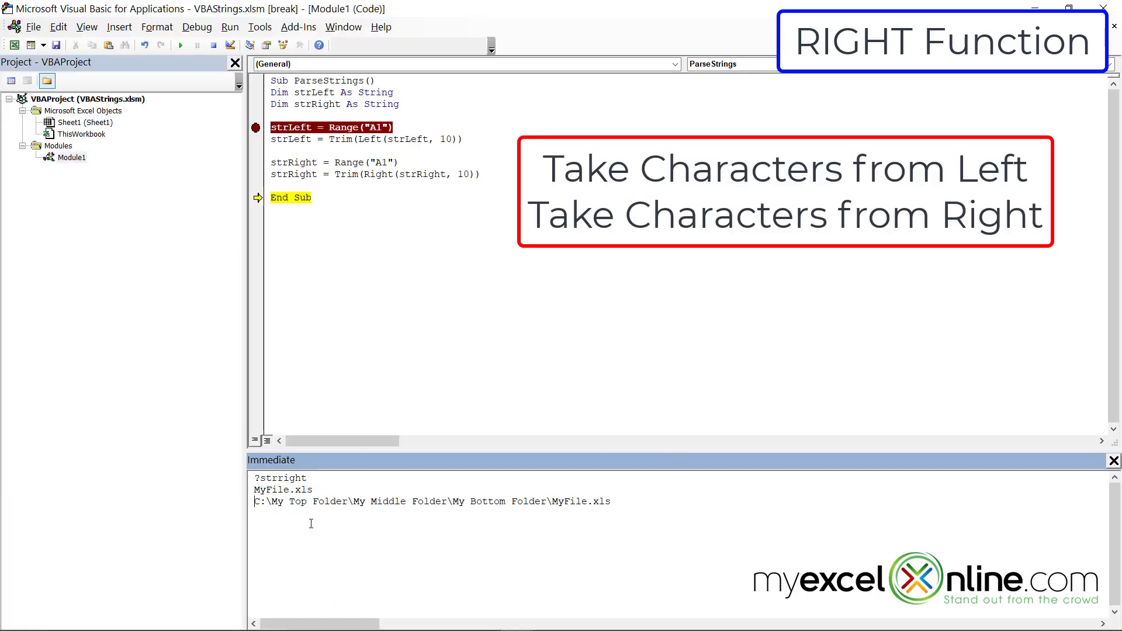
pyautogui.press('F8')
pyautogui.write('strMid = Trim(mid(strMid, 17')
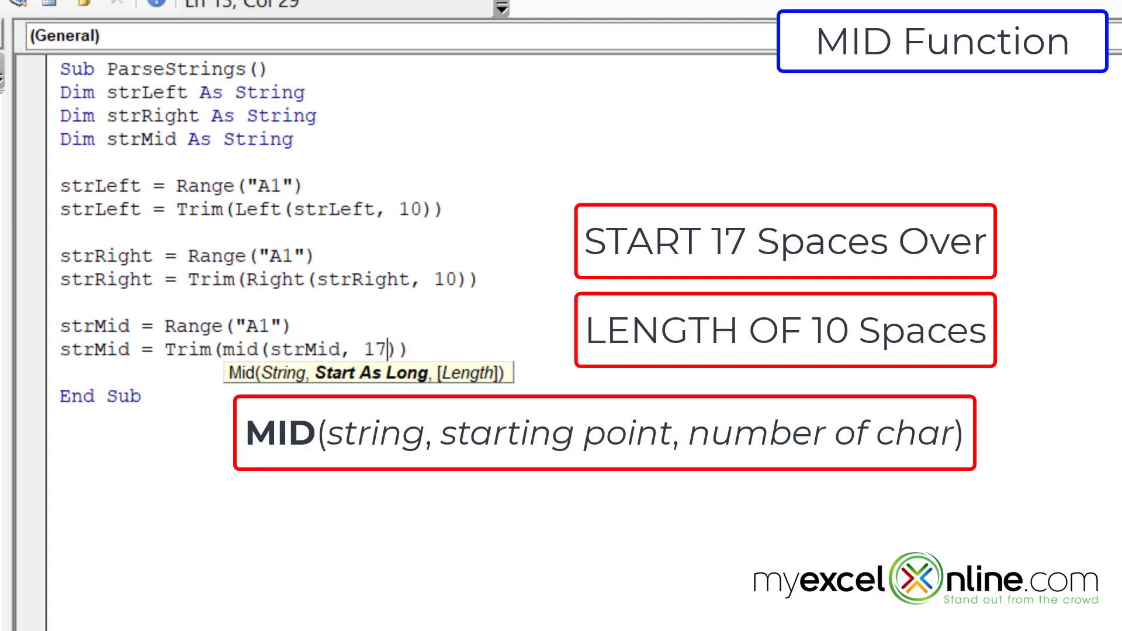
# - Complete the strMid line as Trim(Mid(strMid, 17, 10))
pyautogui.write(',10')
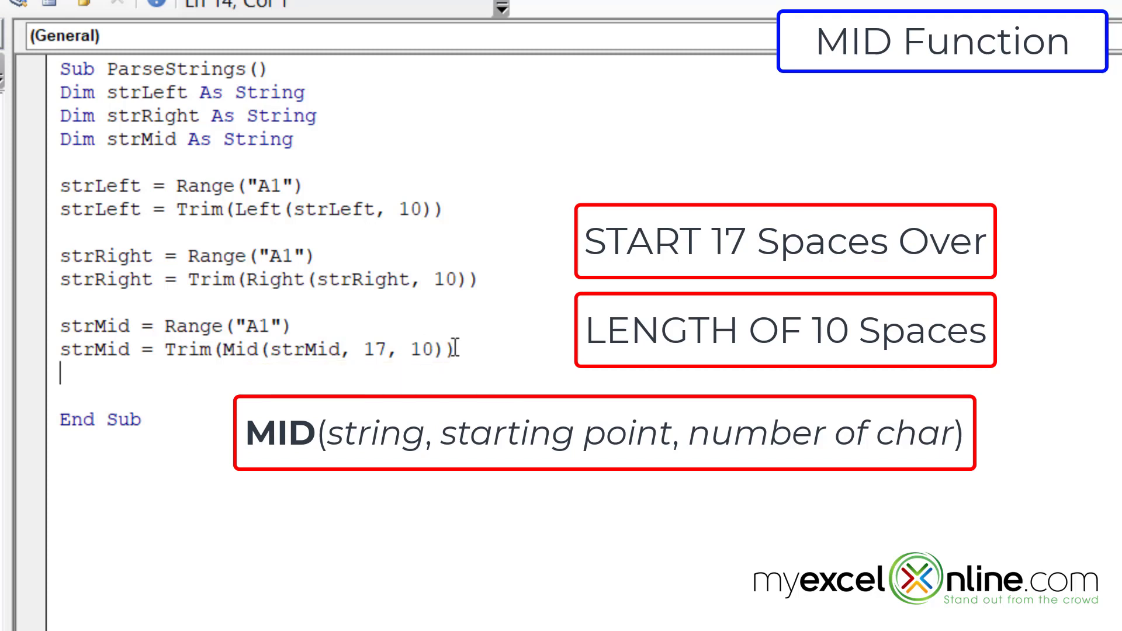
pyautogui.click(24, 326)
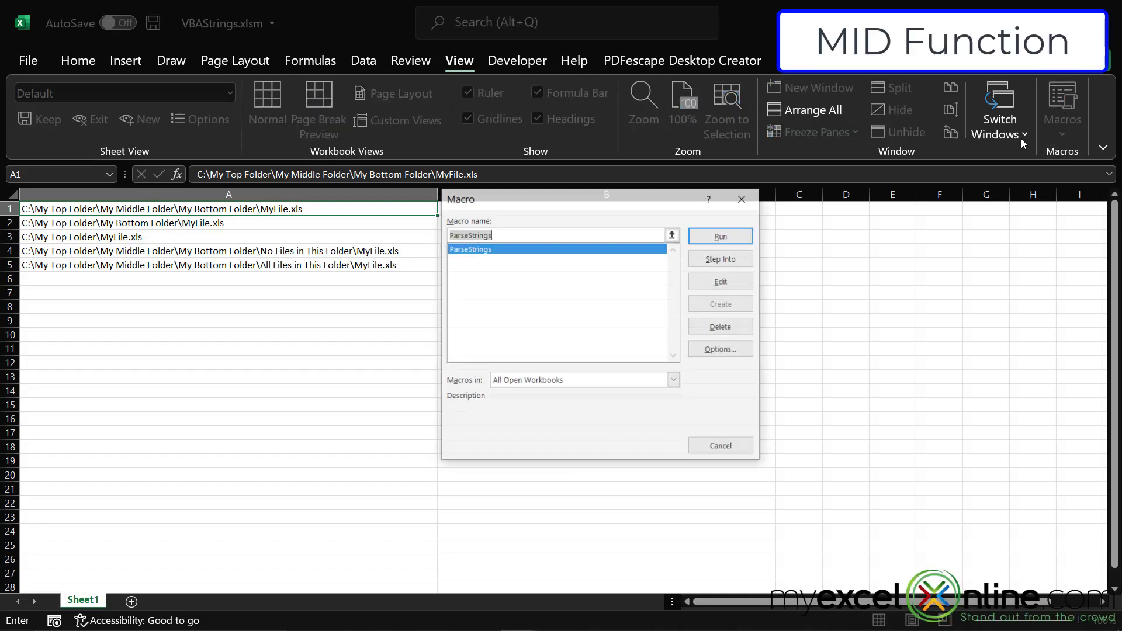
# - Step Into ParseStrings through the Mid lines to the end, confirming strMid is '\My Middle'
pyautogui.click(721, 259)
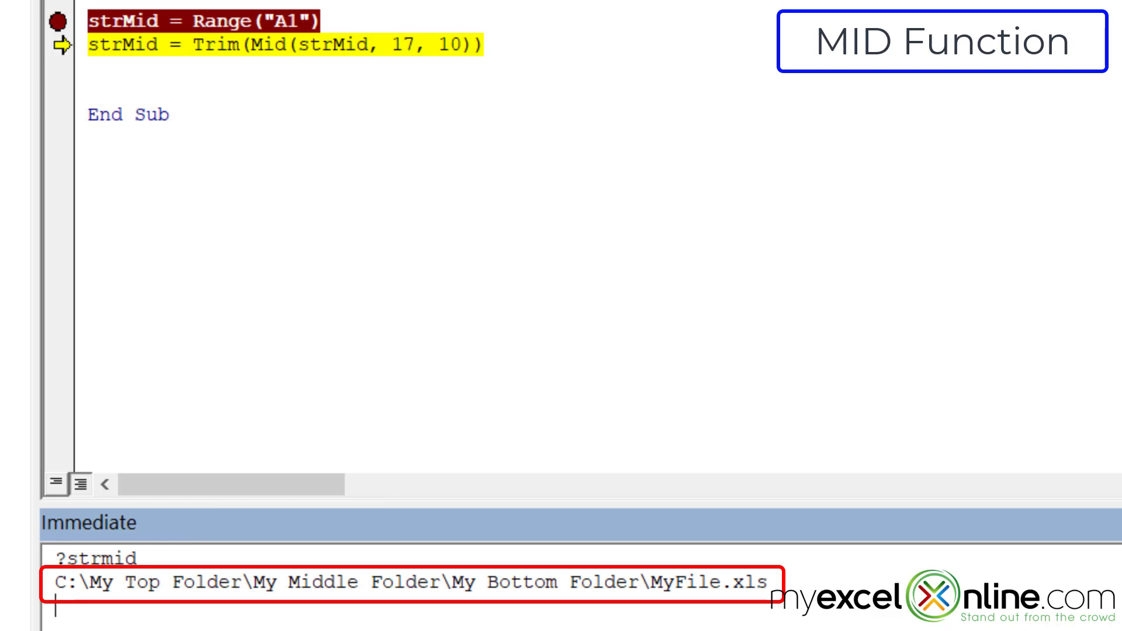
pyautogui.press('F8')
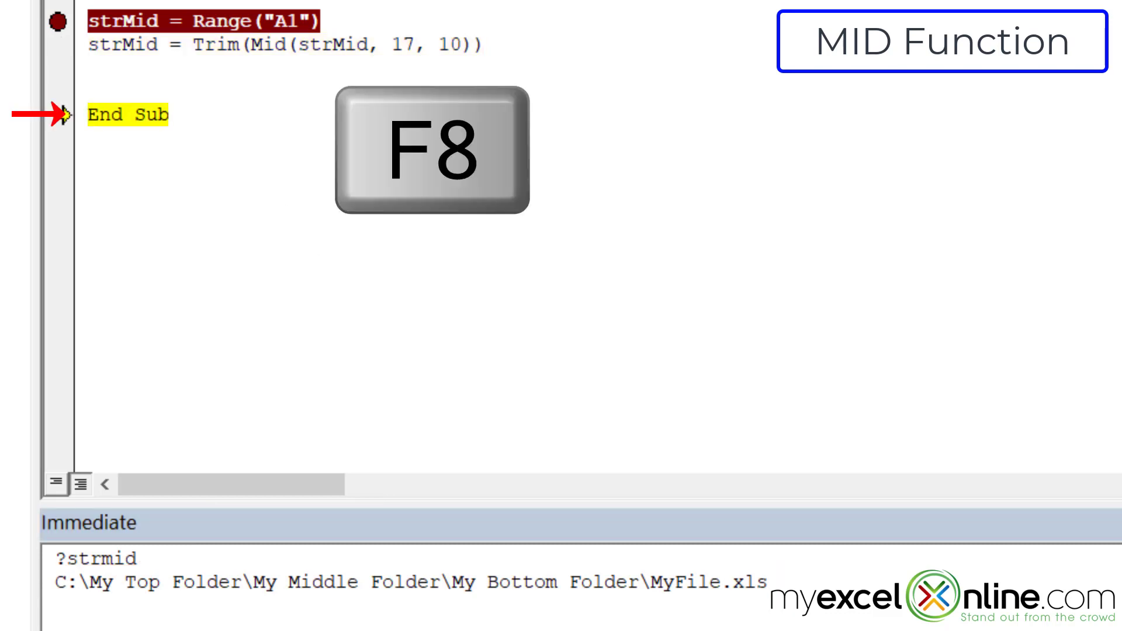
pyautogui.press('F8')
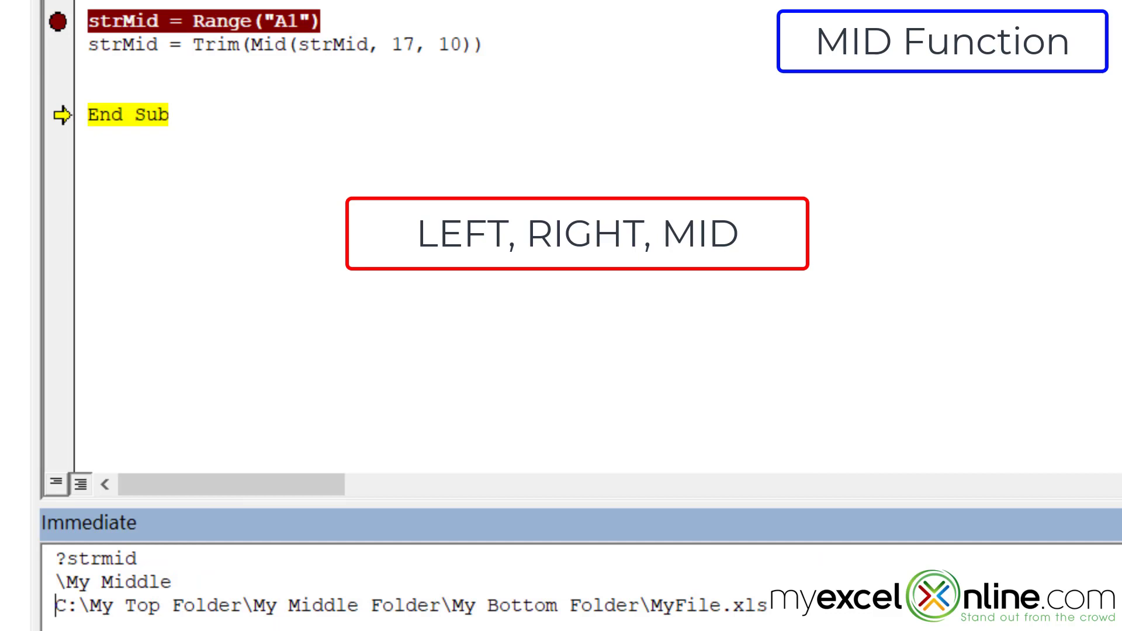
pyautogui.press('F8')
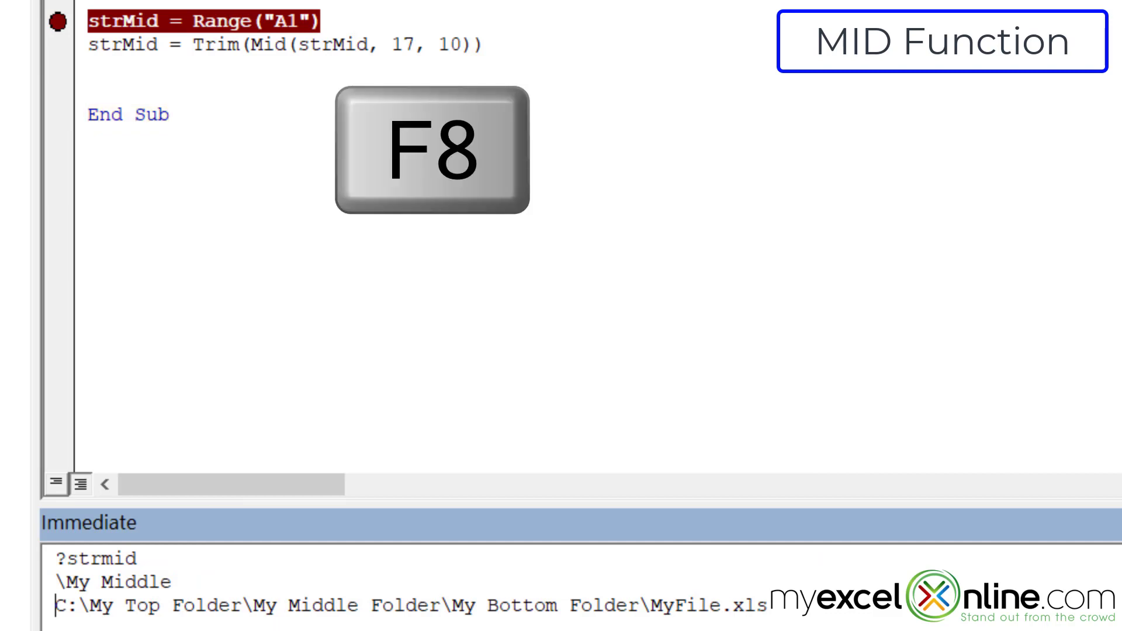